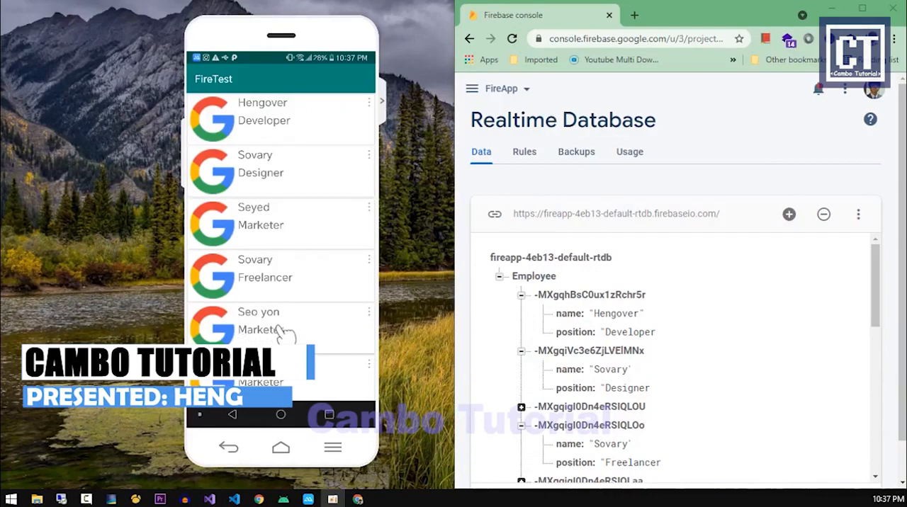
# Rename the first employee from Hengover to Heng and set its position to Designer.
pyautogui.scroll(-3)
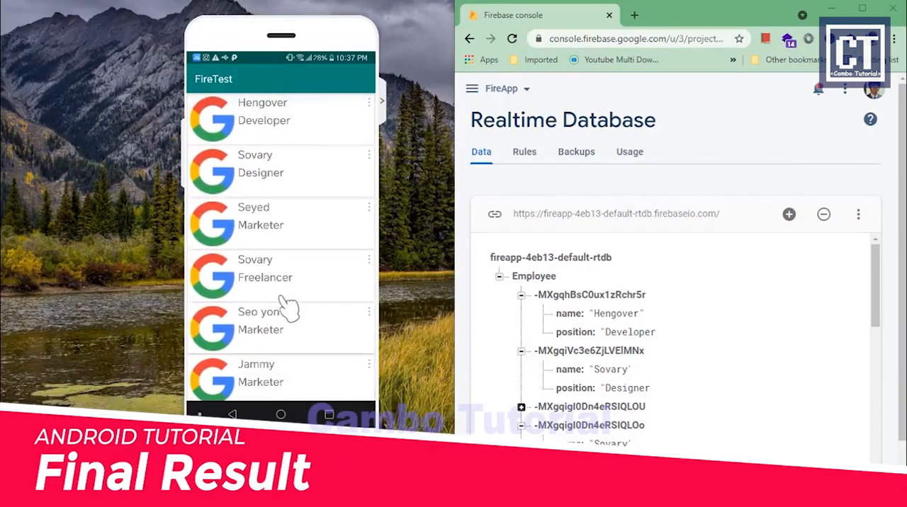
pyautogui.moveTo(346, 291)
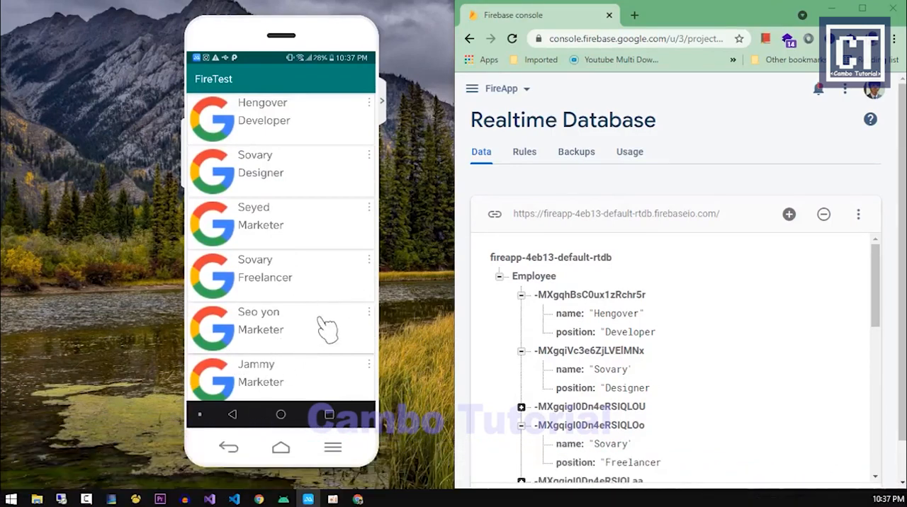
pyautogui.click(615, 313)
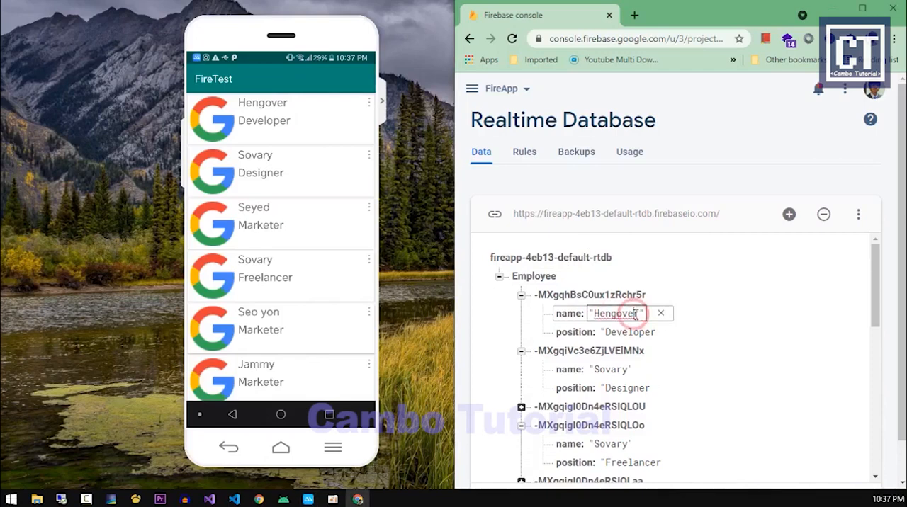
pyautogui.doubleClick(623, 313)
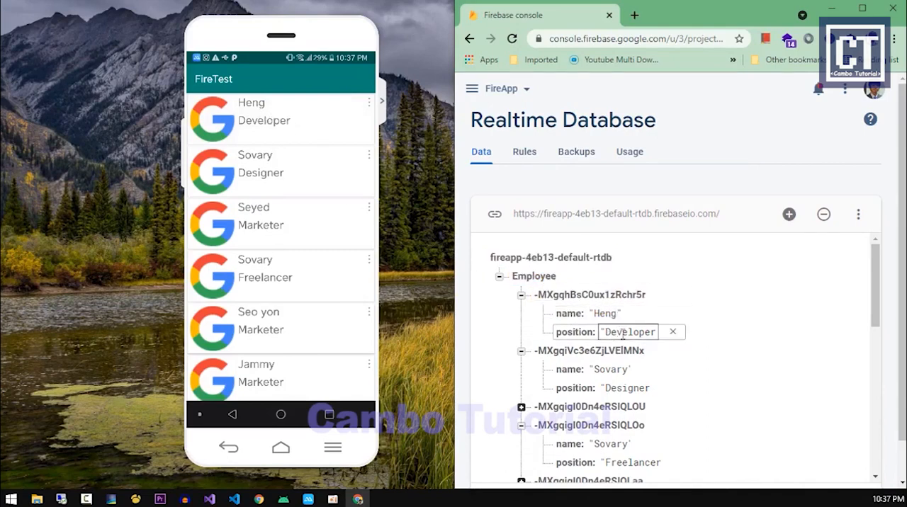
pyautogui.write('Designer"')
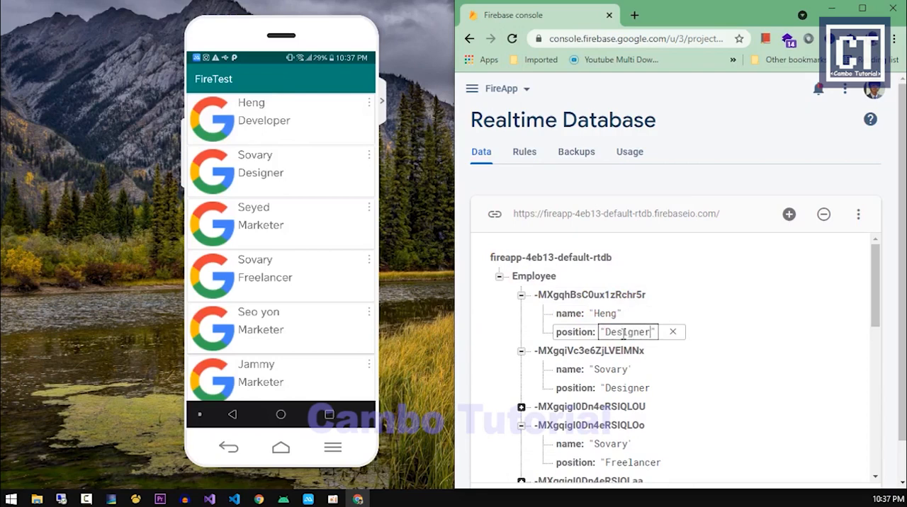
pyautogui.press('Enter')
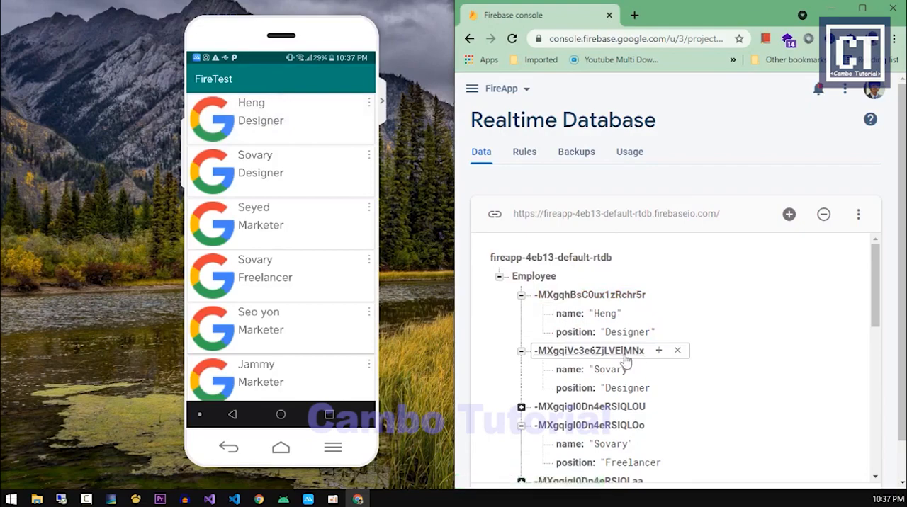
# Delete the Seo yon employee record and confirm, watching the app list update live.
pyautogui.scroll(-3)
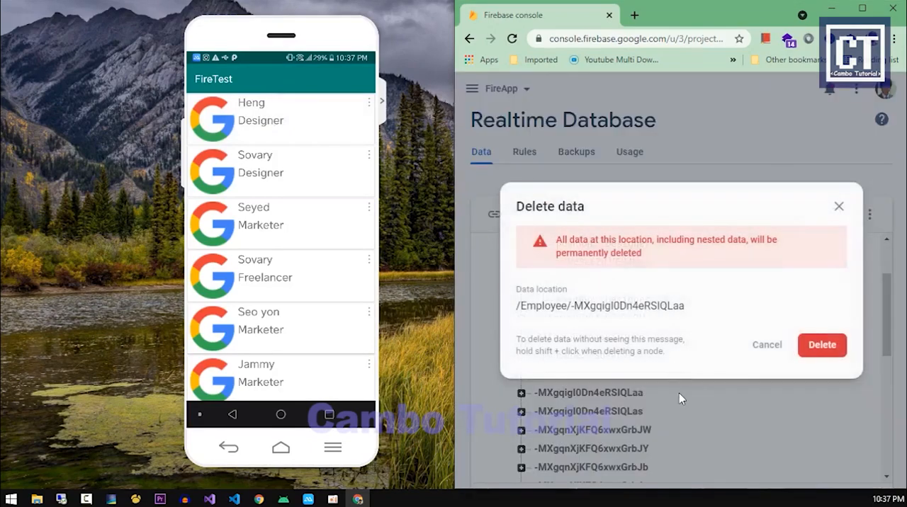
pyautogui.click(822, 346)
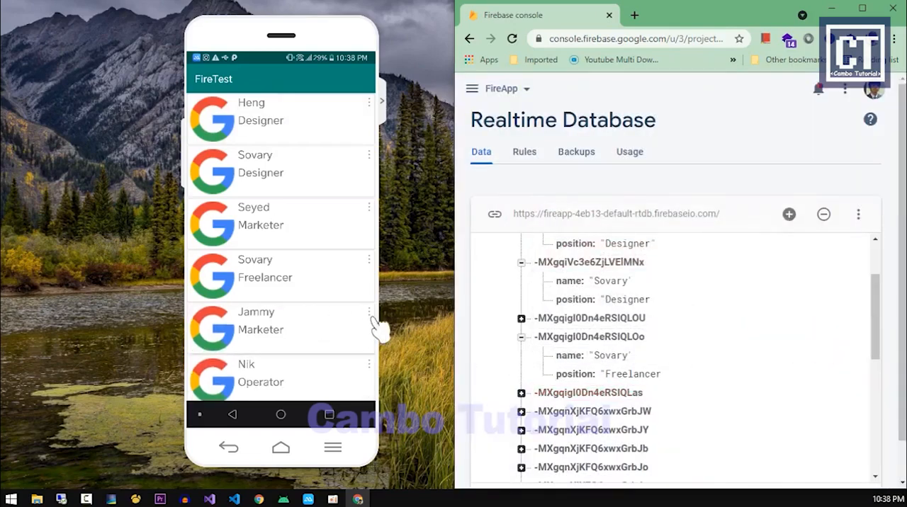
pyautogui.moveTo(459, 335)
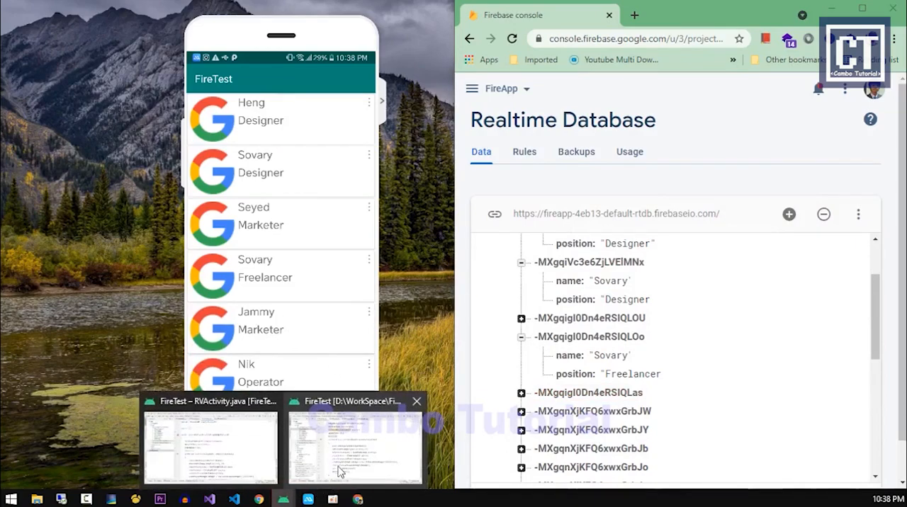
# Switch to the FireTest project and bring up RVActivity.java after checking the firebase-ui-database dependency.
pyautogui.click(357, 445)
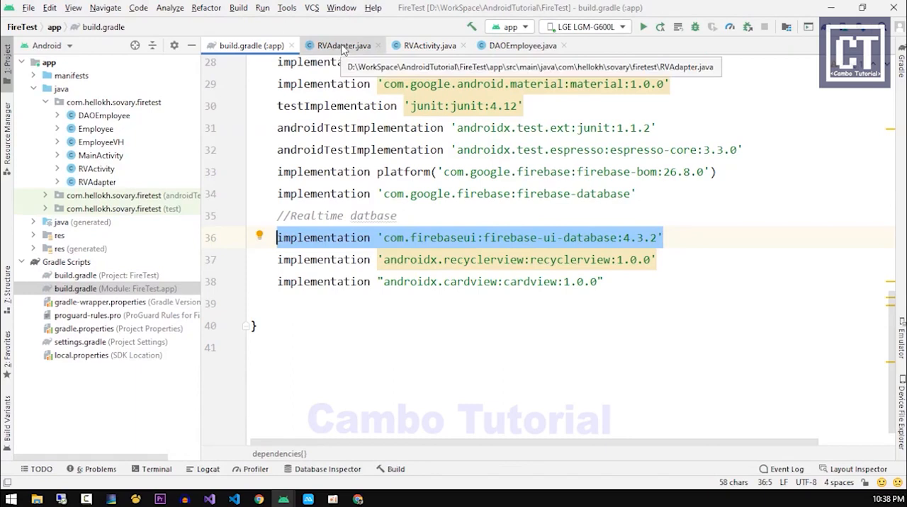
pyautogui.click(425, 45)
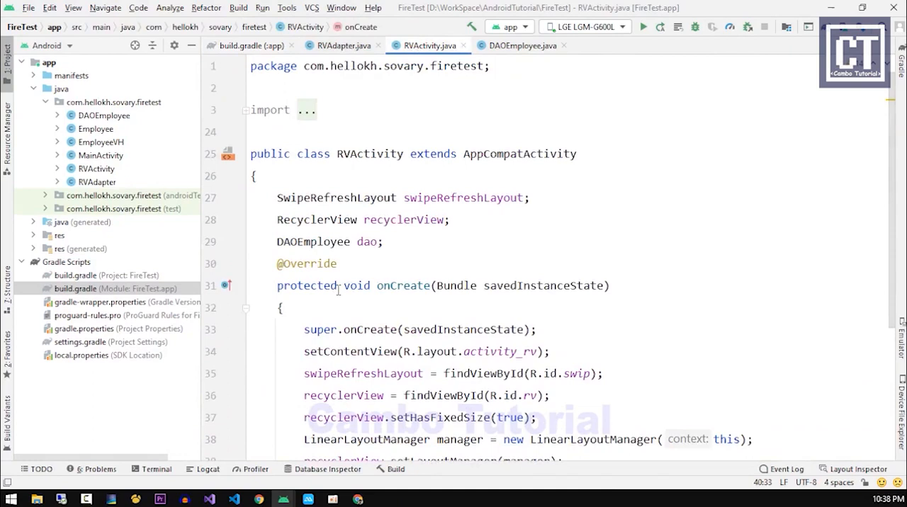
# Begin FirebaseRecyclerOptions<Employee> option = new FirebaseRecyclerOptions.Builder<Employee>() at the end of onCreate.
pyautogui.click(350, 155)
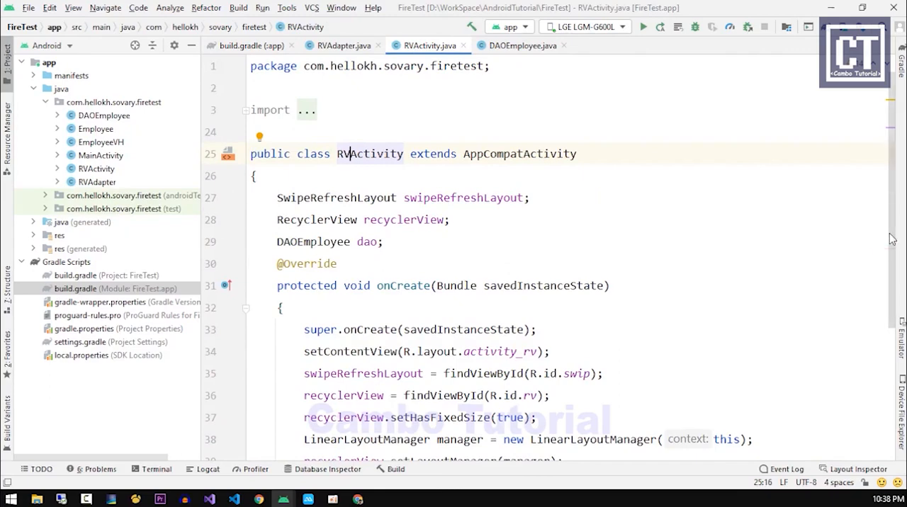
pyautogui.scroll(-3)
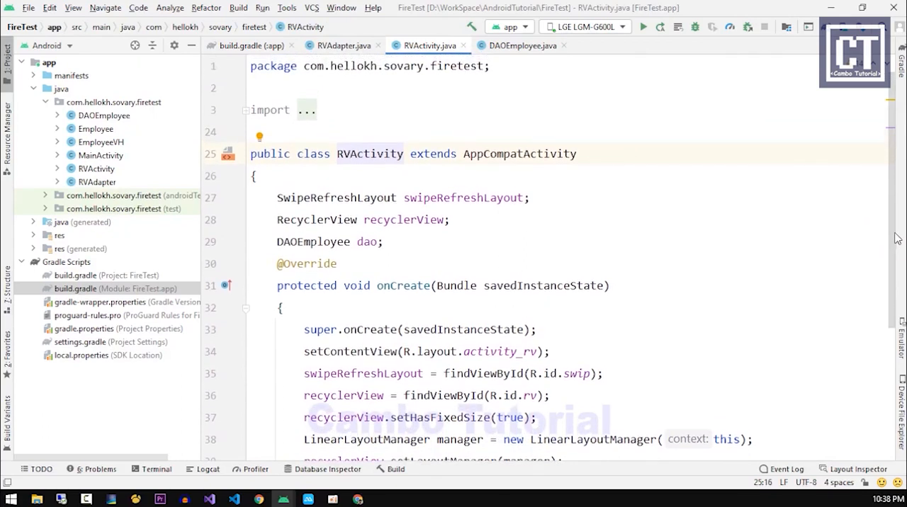
pyautogui.click(349, 155)
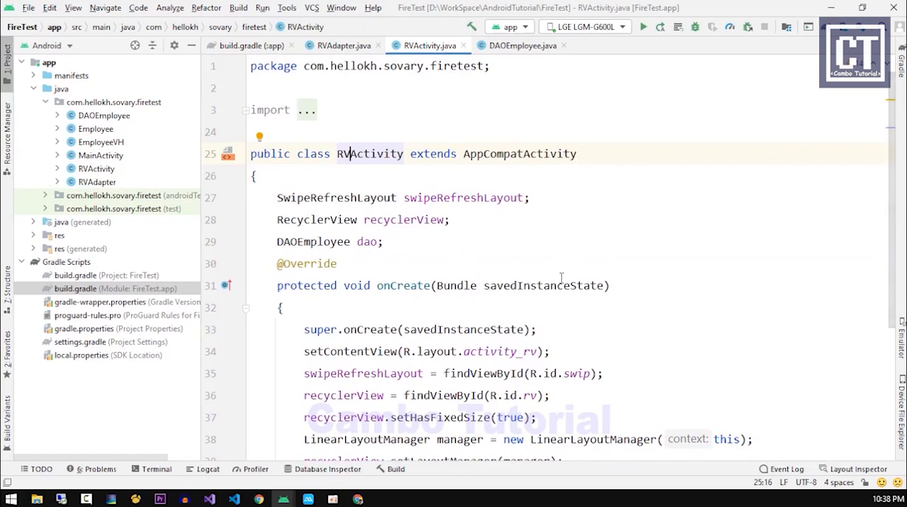
pyautogui.moveTo(230, 222)
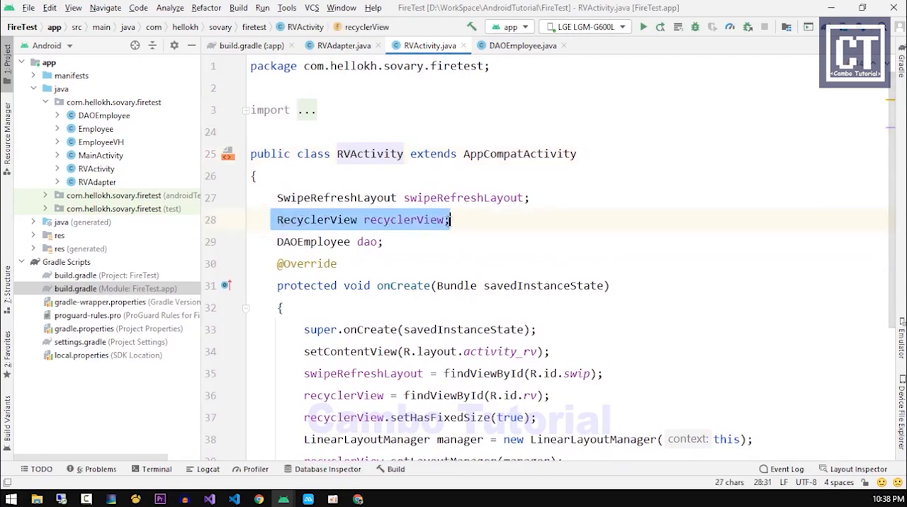
pyautogui.scroll(-3)
pyautogui.write('FirebaseRecyclerOptions<Employee> option = new FirebaseRecyclerOptions.Builder<Employee>()')
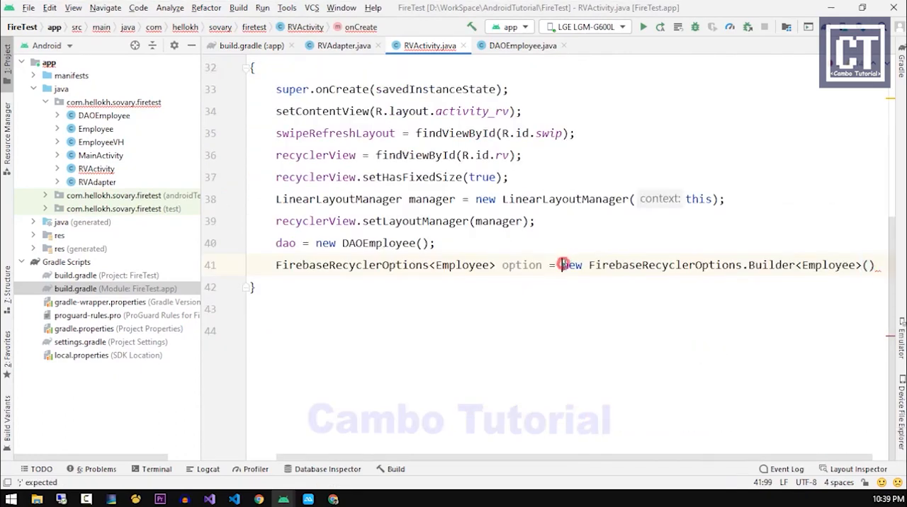
# Wrap the builder onto a new line and start a .setQuery(dao call on it.
pyautogui.press('Enter')
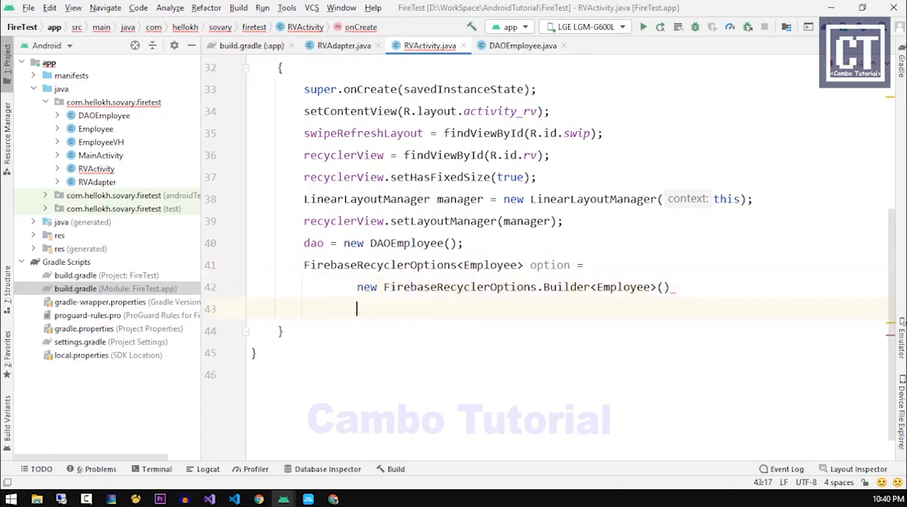
pyautogui.write('.setQuery(')
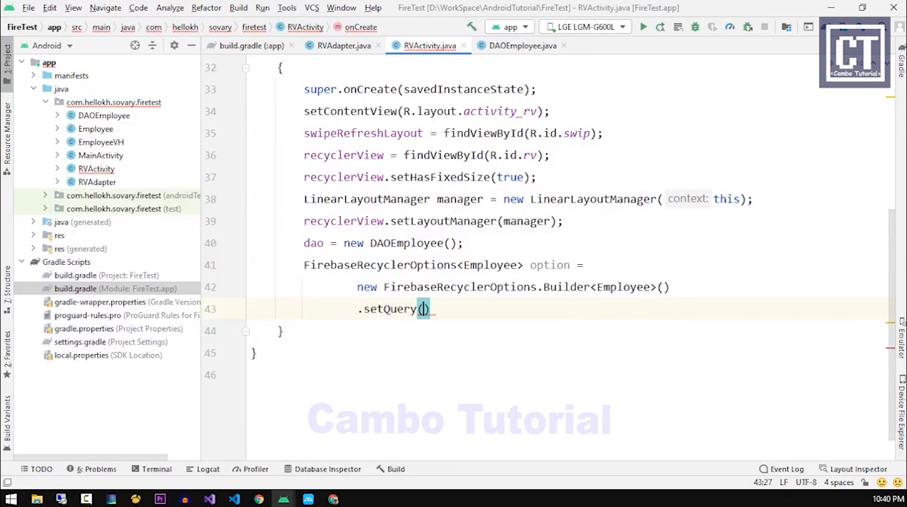
pyautogui.write('dao')
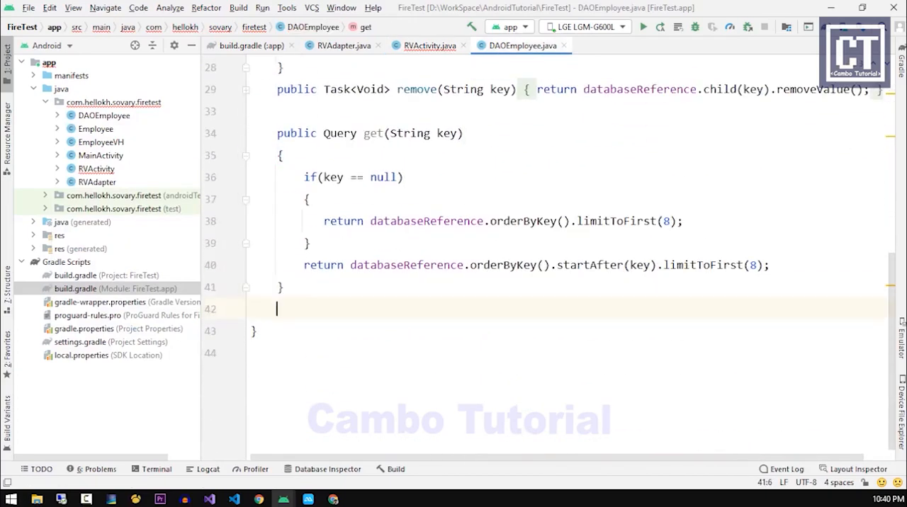
# Add public Query get() { return databaseReference; } to DAOEmployee and return to RVActivity.
pyautogui.write('public Query')
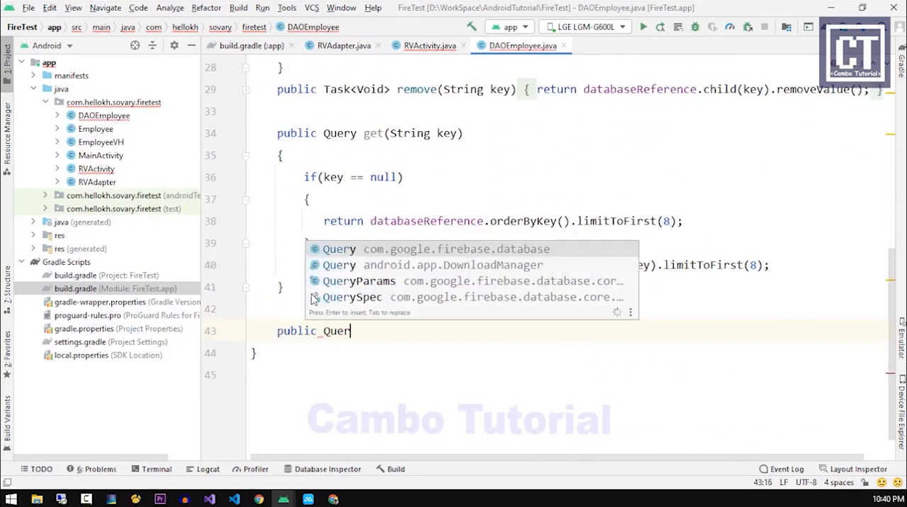
pyautogui.write('y get(')
pyautogui.press('Enter')
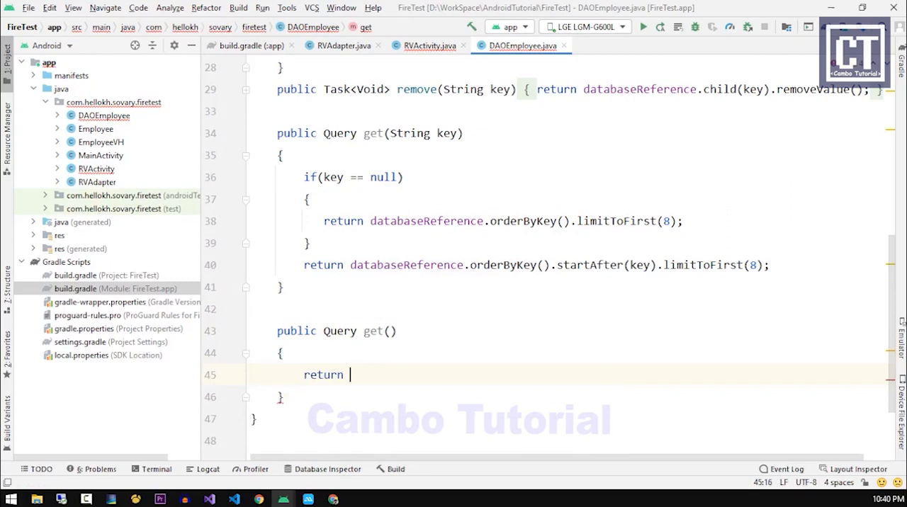
pyautogui.write('databaseReference;')
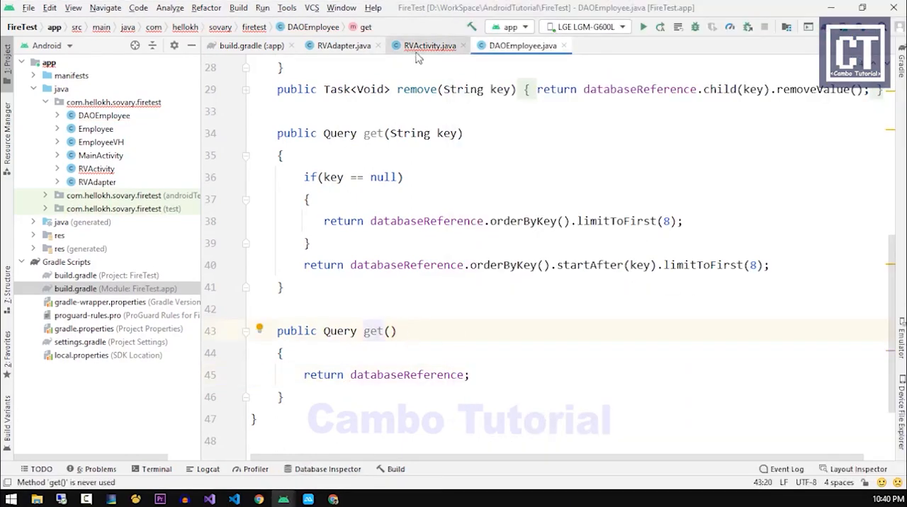
pyautogui.click(427, 46)
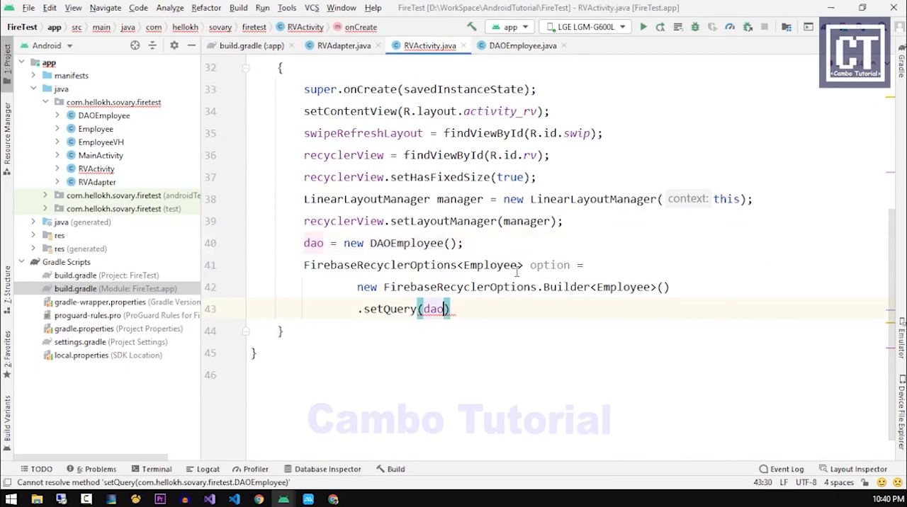
# Pass dao.get() and a new SnapshotParser<Employee> with a parseSnapshot stub to setQuery.
pyautogui.write('.get')
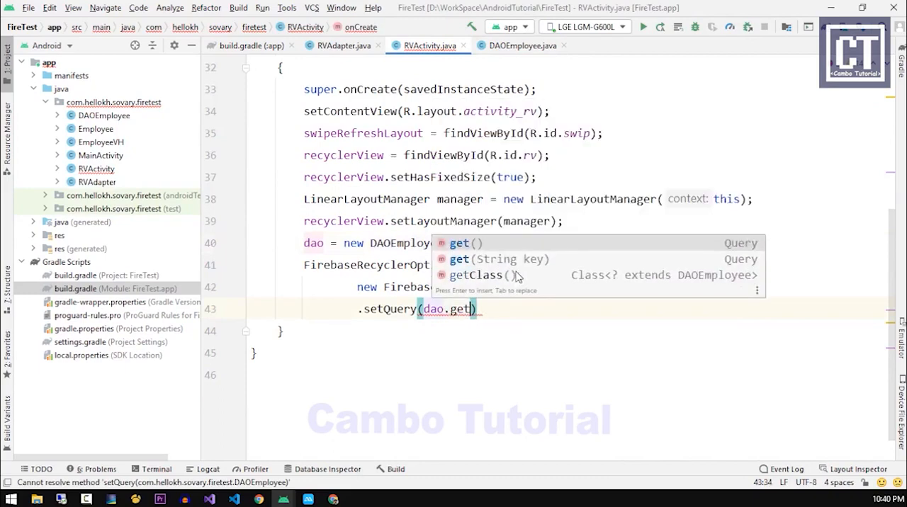
pyautogui.press('Enter')
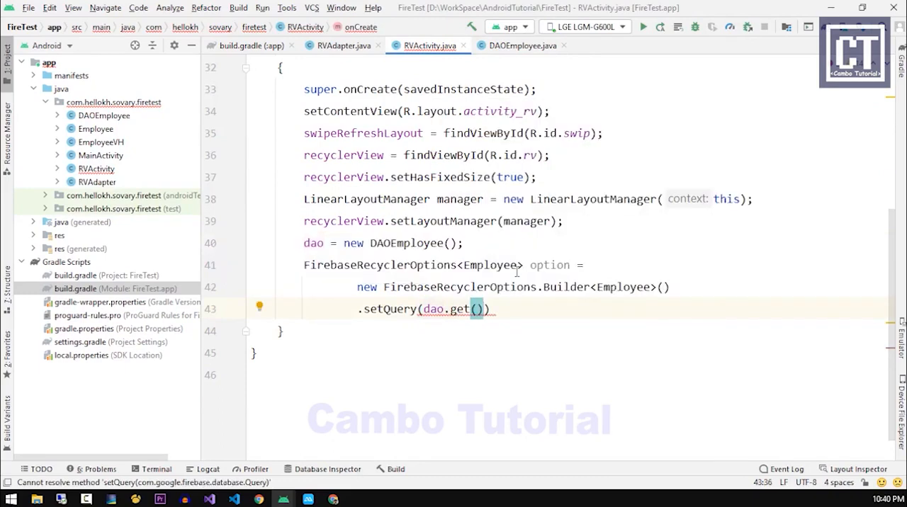
pyautogui.write(',')
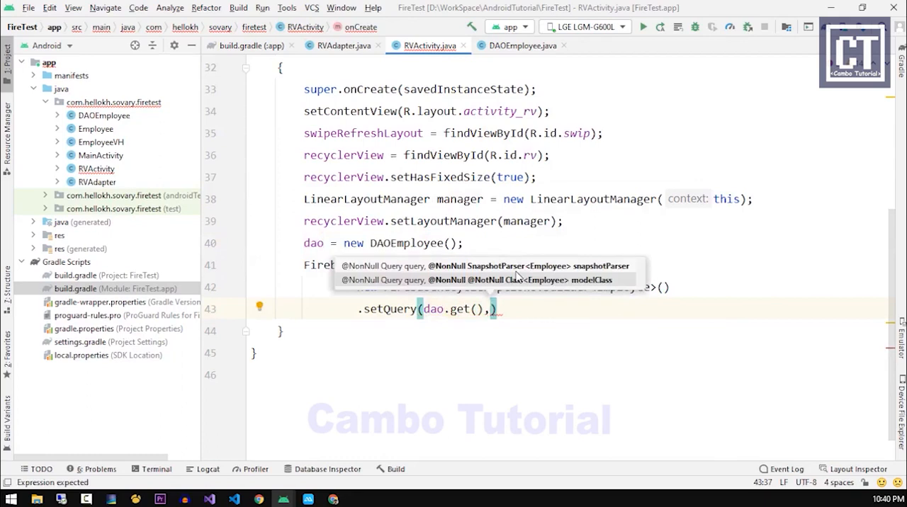
pyautogui.write('Em')
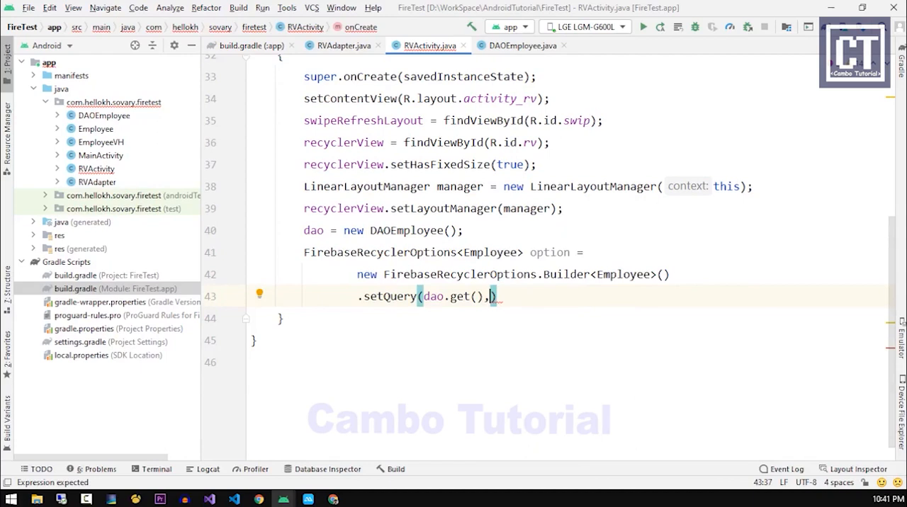
pyautogui.write('rser<Employee>(')
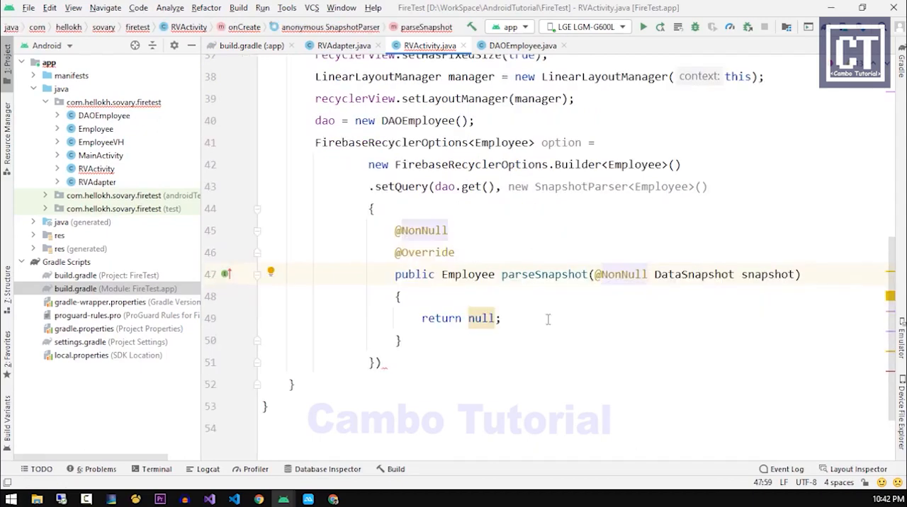
pyautogui.moveTo(550, 327)
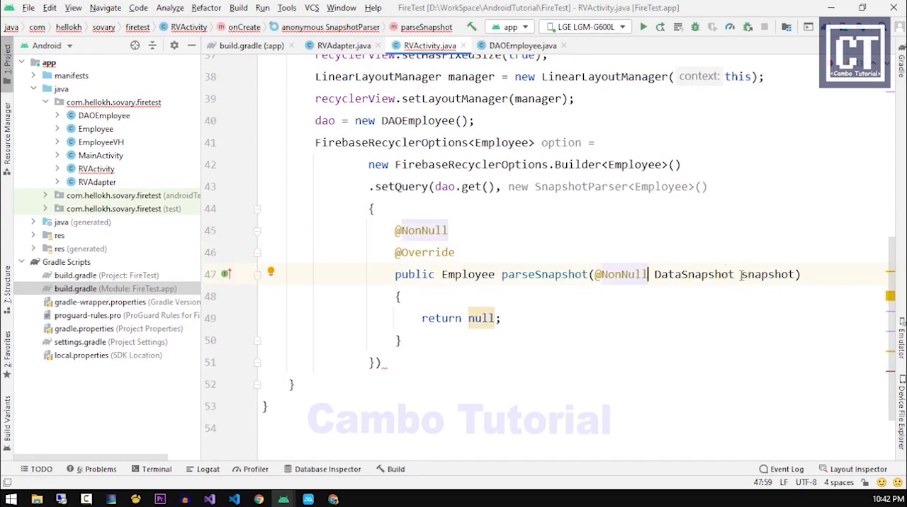
# In parseSnapshot declare Employee emp = snapshot.getValue(Employee.class);.
pyautogui.doubleClick(768, 274)
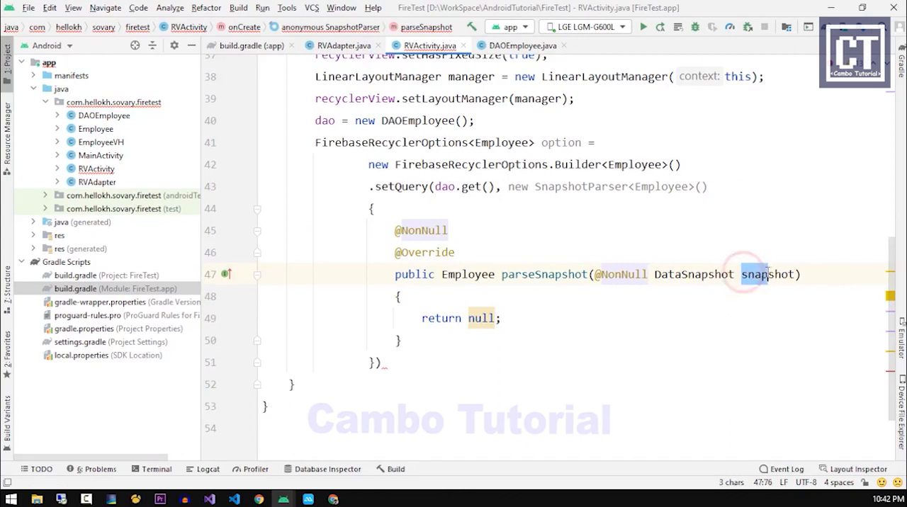
pyautogui.doubleClick(768, 275)
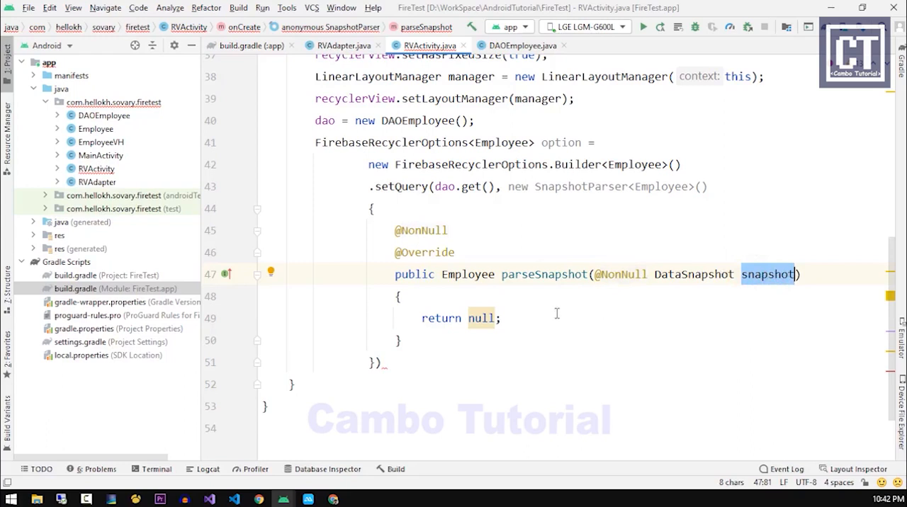
pyautogui.write('Employee emp =')
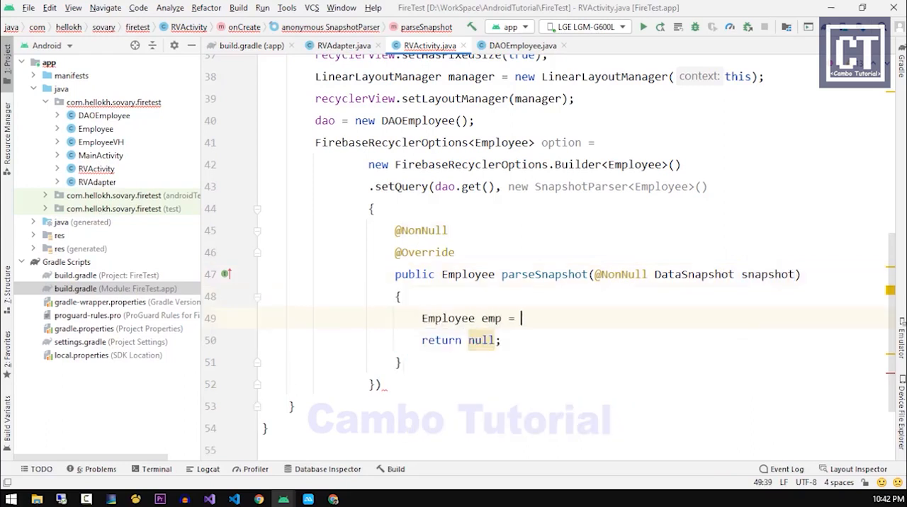
pyautogui.write('snapshot')
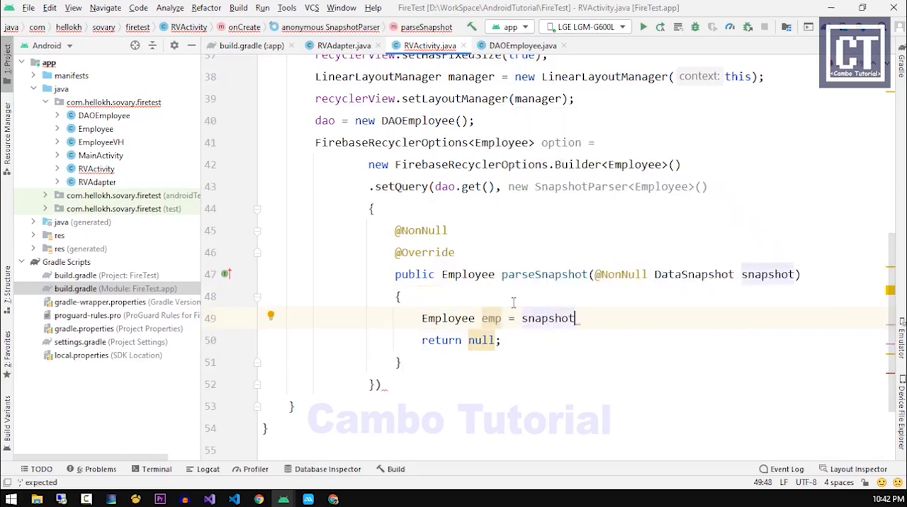
pyautogui.write('.getValue()')
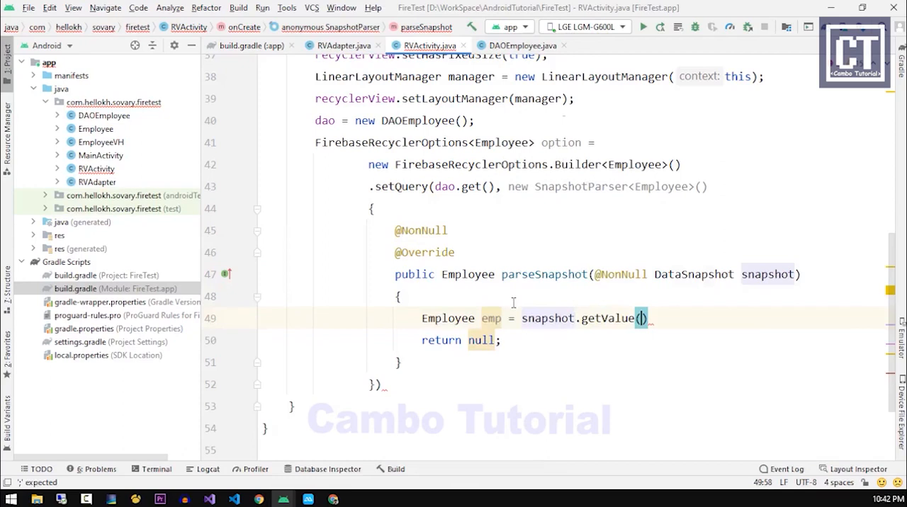
pyautogui.write('Employee.')
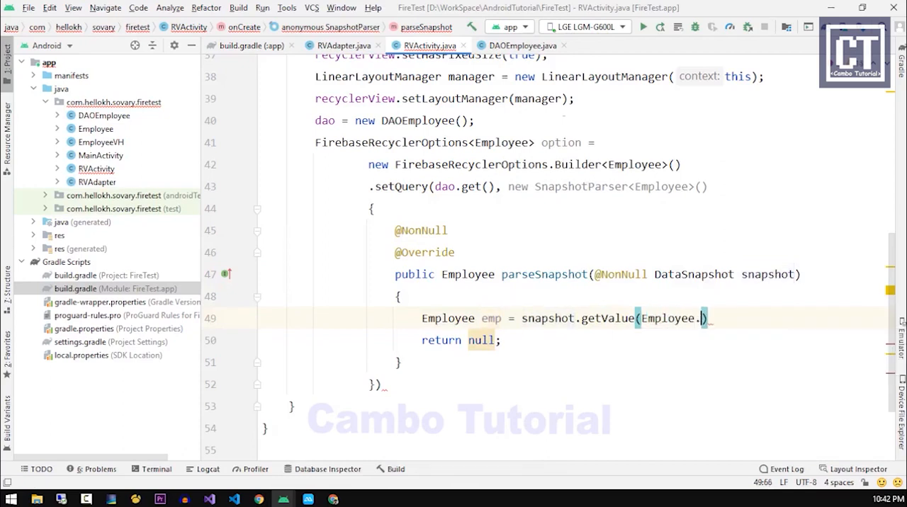
pyautogui.write('class);')
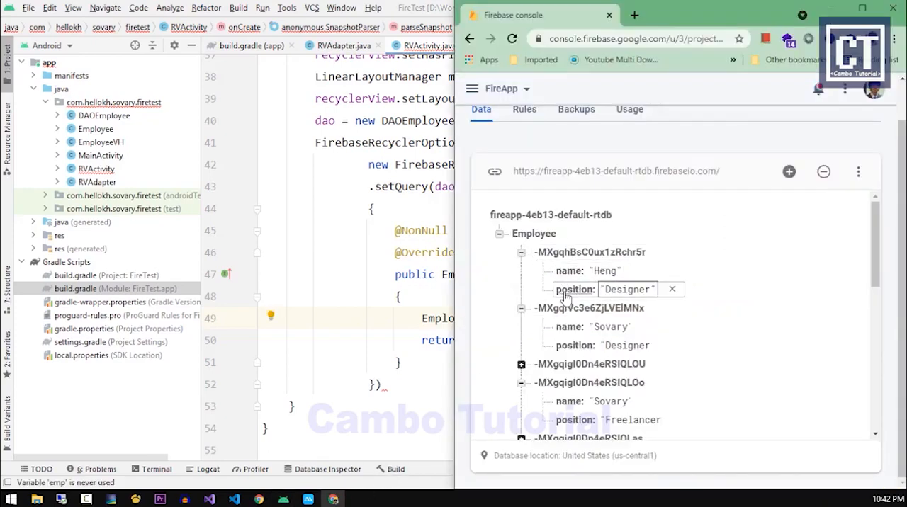
# Inspect the first employee's position value and record key in the Firebase console.
pyautogui.click(521, 252)
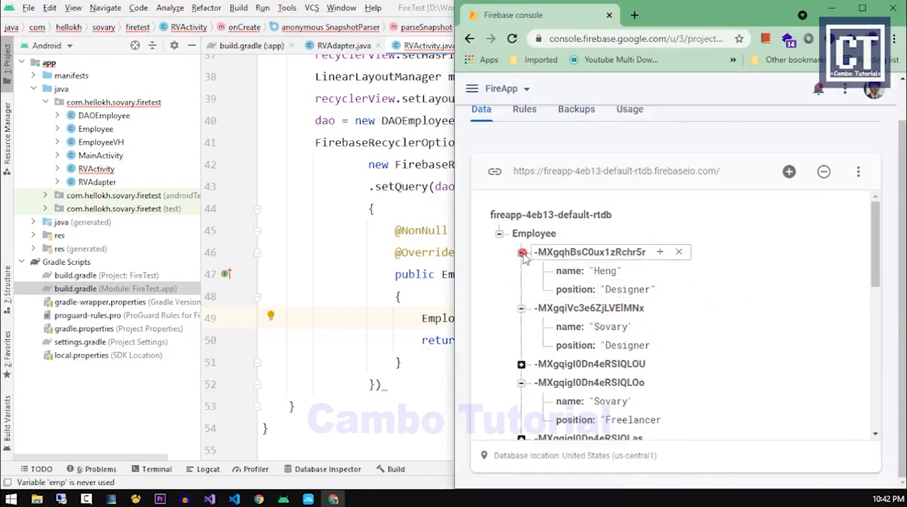
pyautogui.click(522, 253)
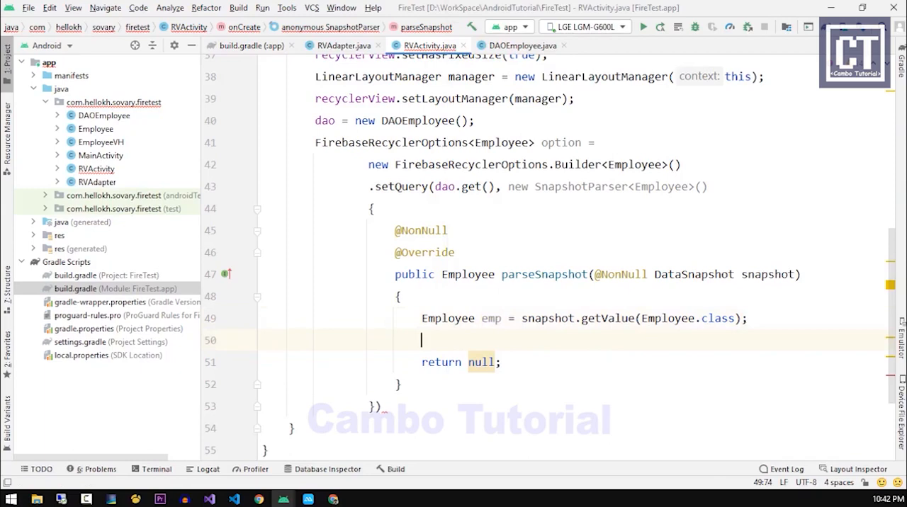
# Add emp.setKey(snapshot.getKey()); and return emp from parseSnapshot.
pyautogui.write('sn')
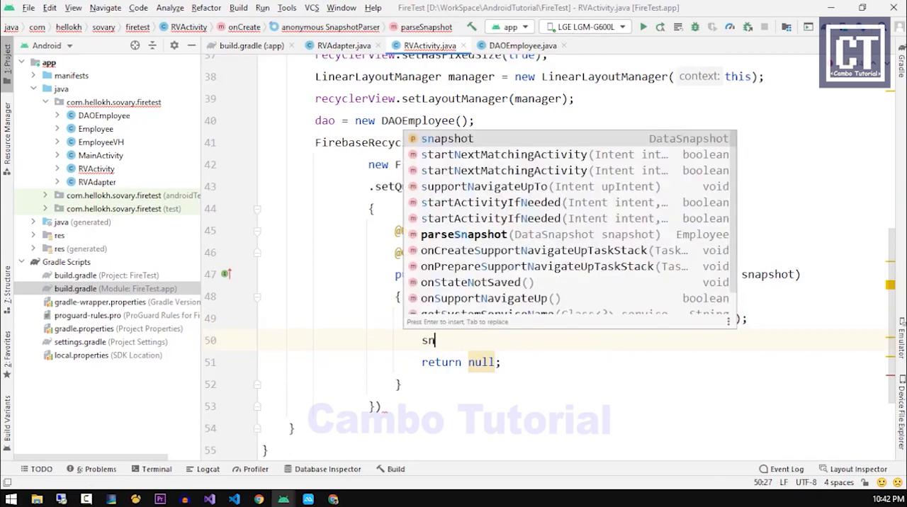
pyautogui.write('snapshot.getKey(')
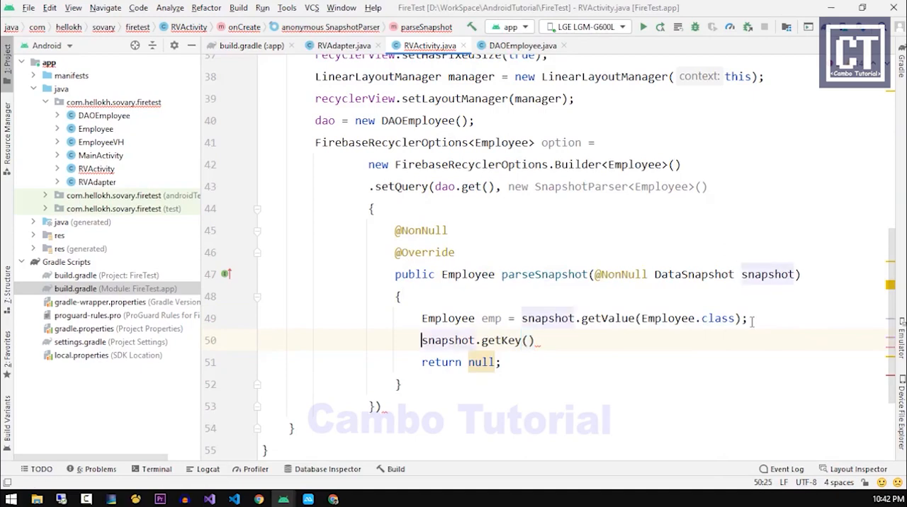
pyautogui.write('emp.setKey();')
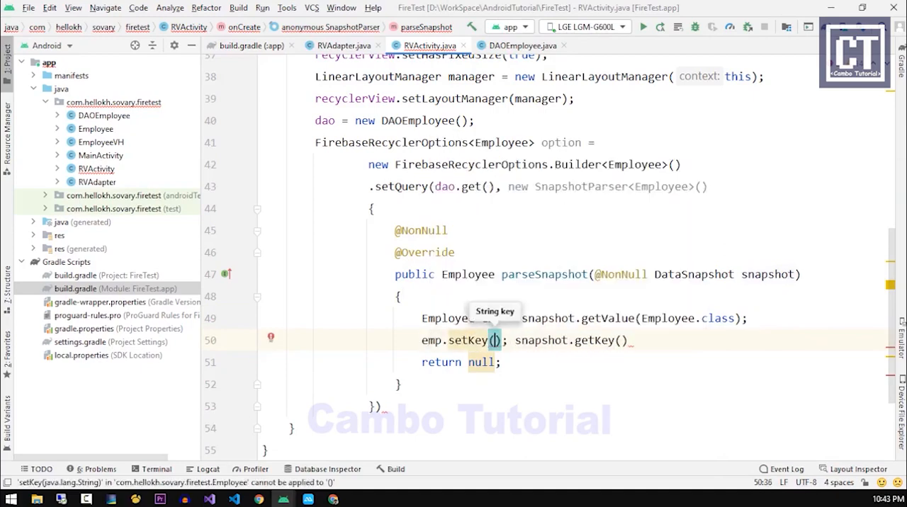
pyautogui.write('snapshot.getKey()')
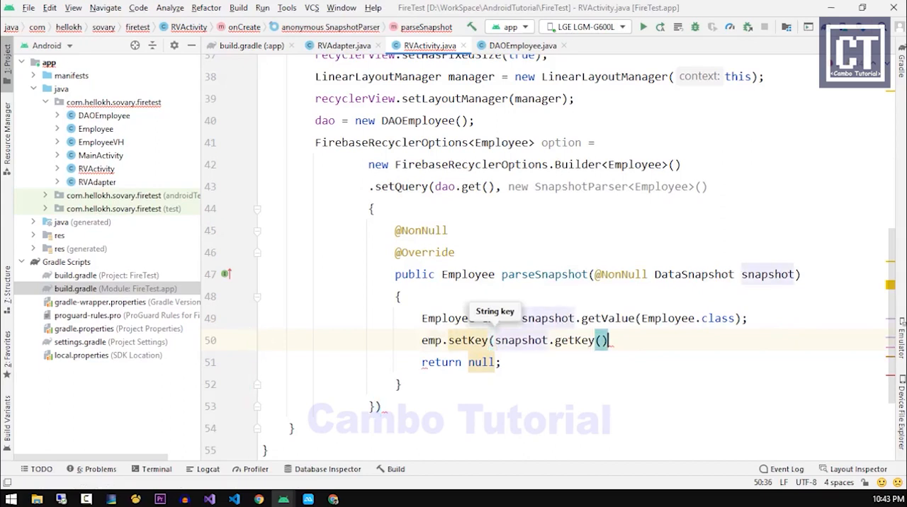
pyautogui.write(';')
pyautogui.click(462, 361)
pyautogui.write('emp')
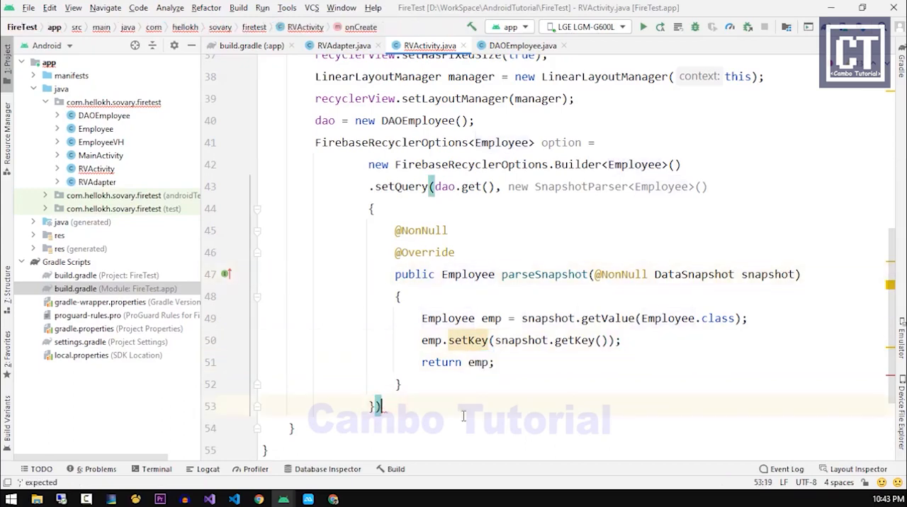
# Finish the options chain with .build();.
pyautogui.write('.build();')
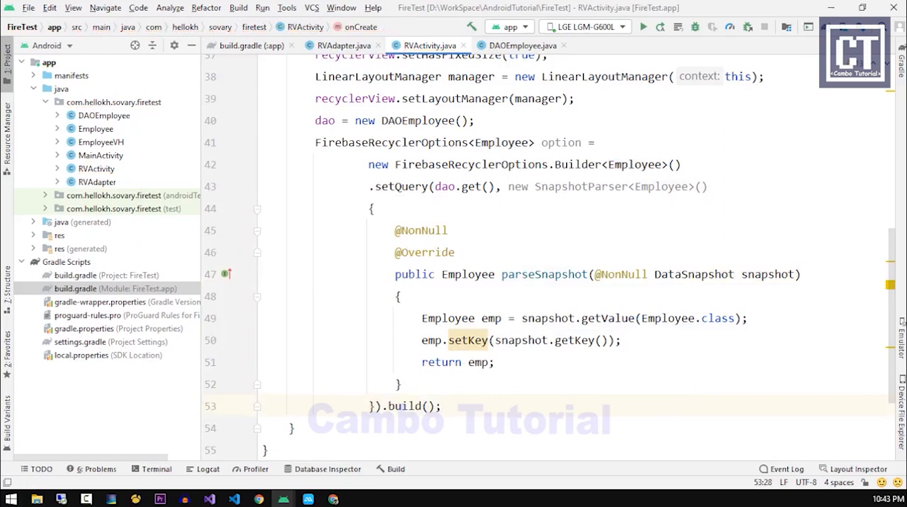
pyautogui.click(440, 405)
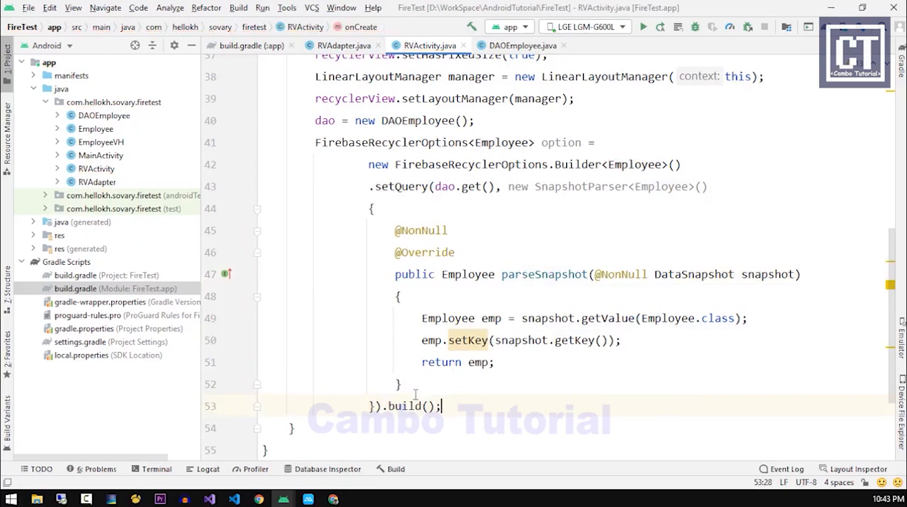
pyautogui.scroll(-3)
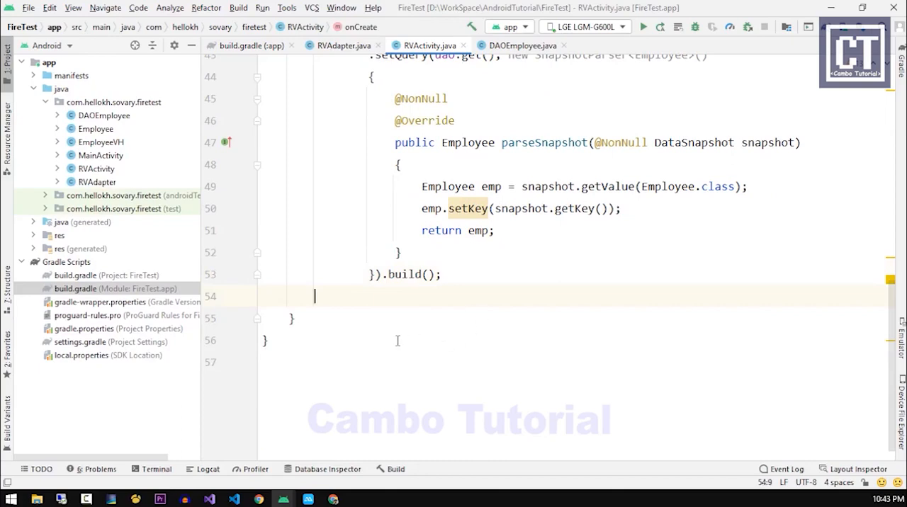
# Declare FirebaseRecyclerAdapter adapter and start its assignment.
pyautogui.write('Firebas')
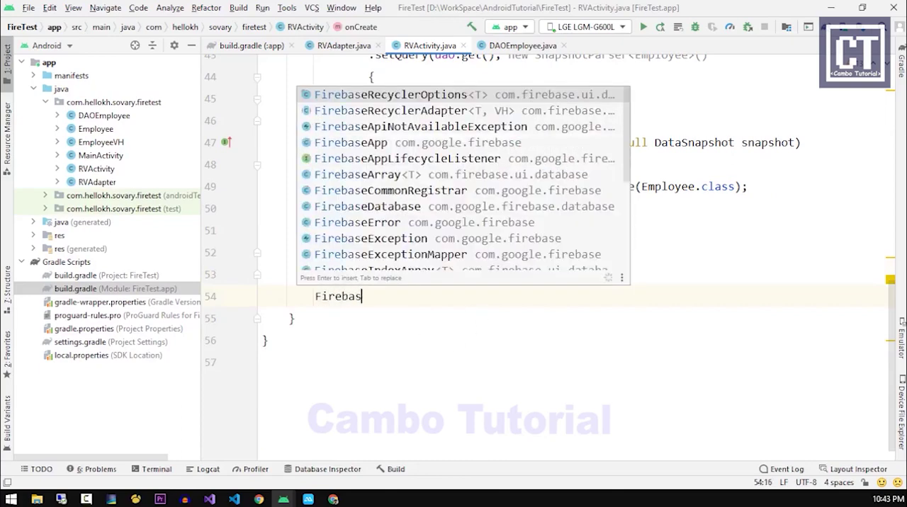
pyautogui.click(388, 110)
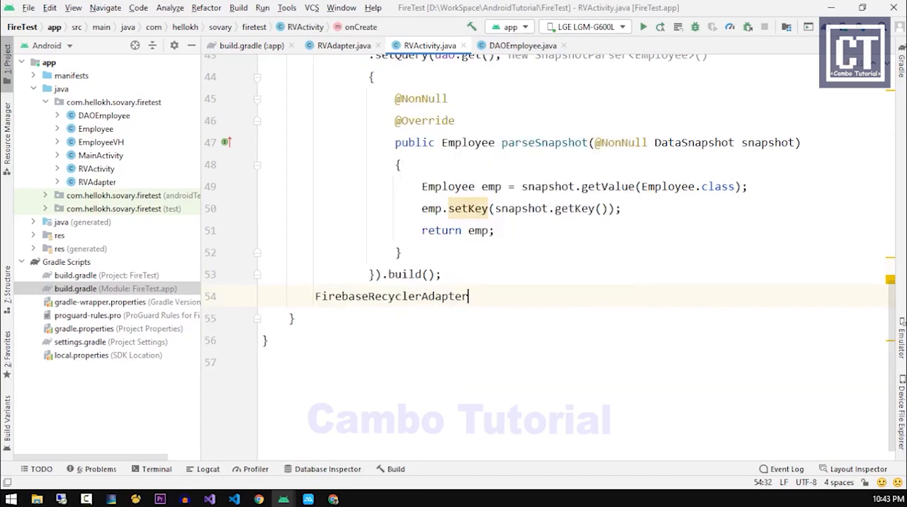
pyautogui.write('adapter')
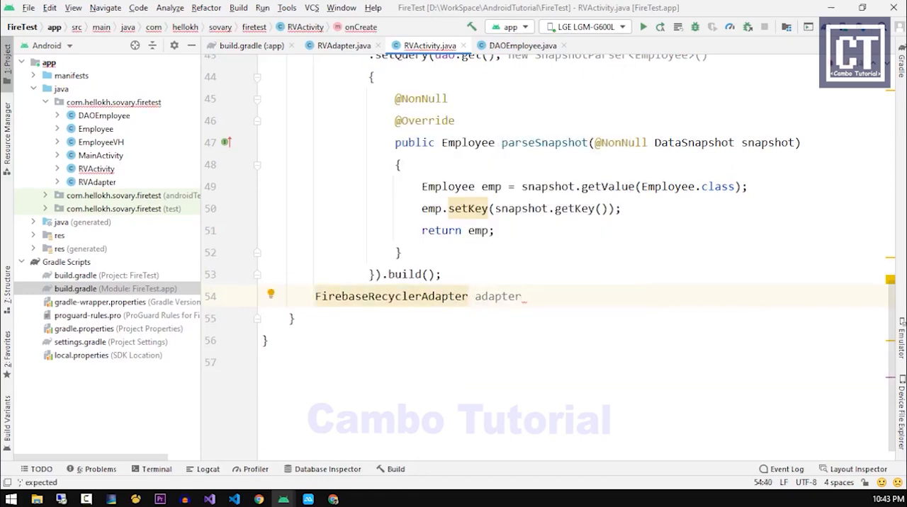
pyautogui.write('=')
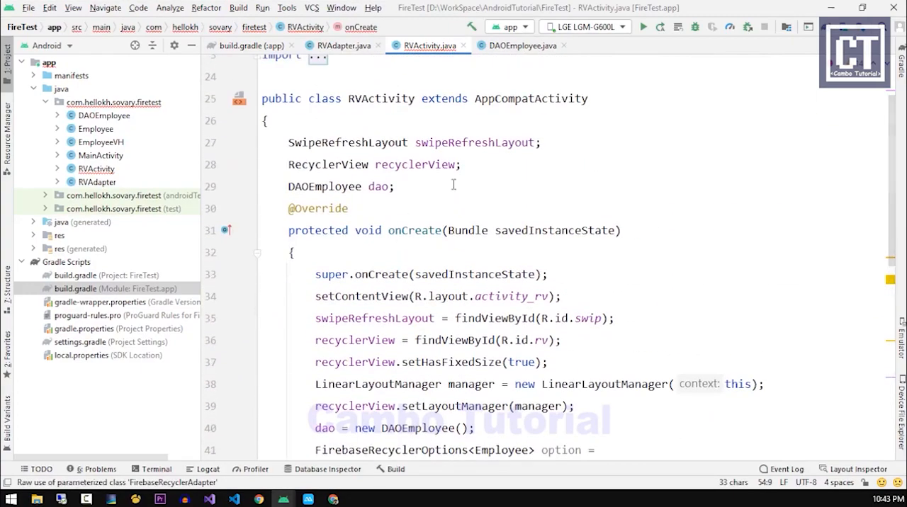
pyautogui.scroll(-3)
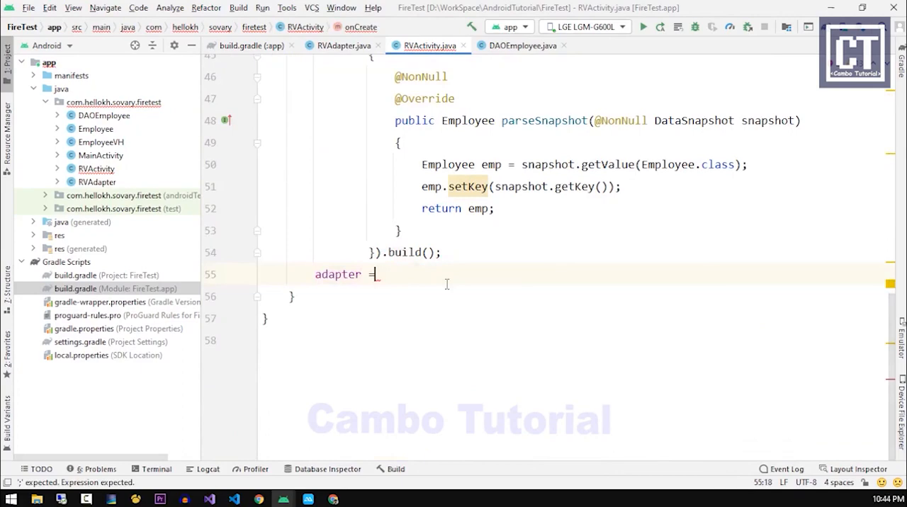
# Assign a new FirebaseRecyclerAdapter<Employee...> with onBindViewHolder and onCreateViewHolder stubs.
pyautogui.write('new')
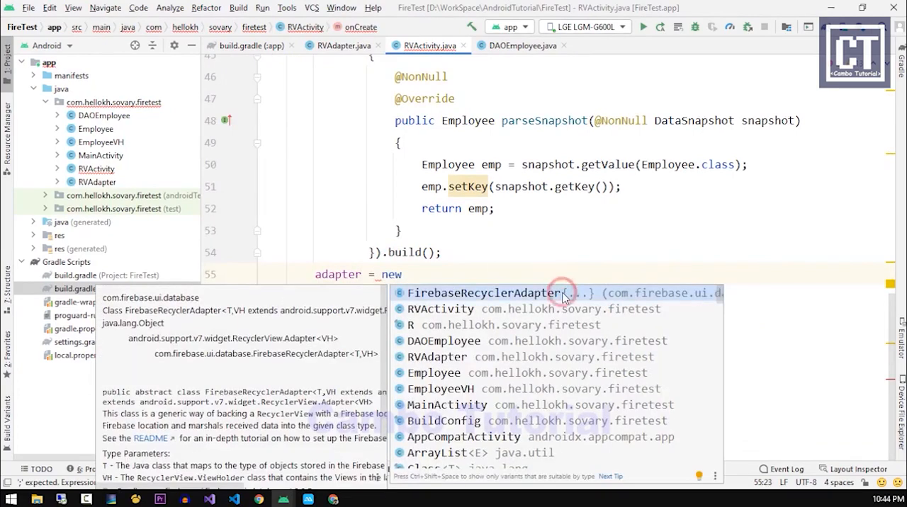
pyautogui.click(485, 292)
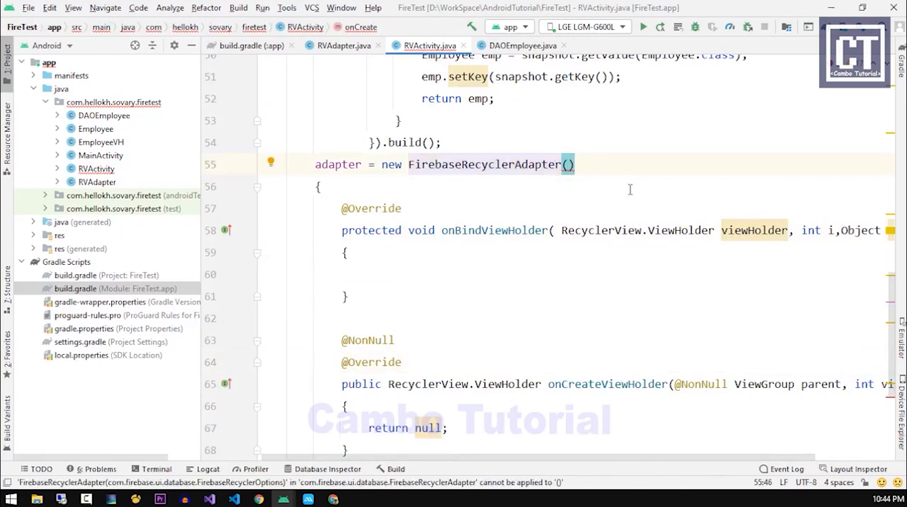
pyautogui.write('<>')
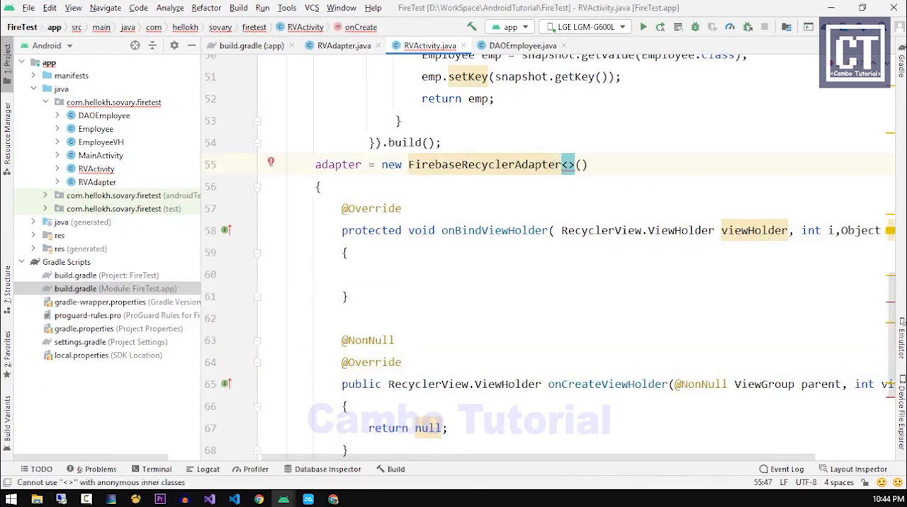
pyautogui.write('E')
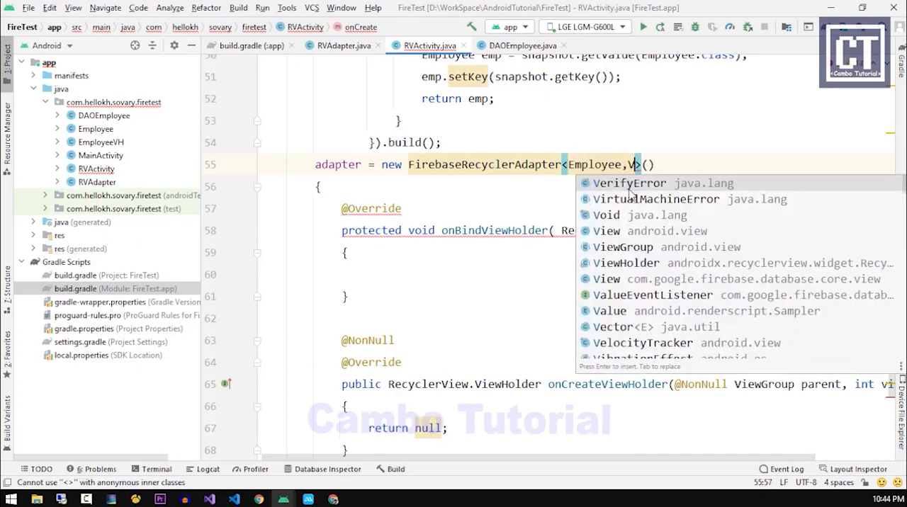
pyautogui.write('mp')
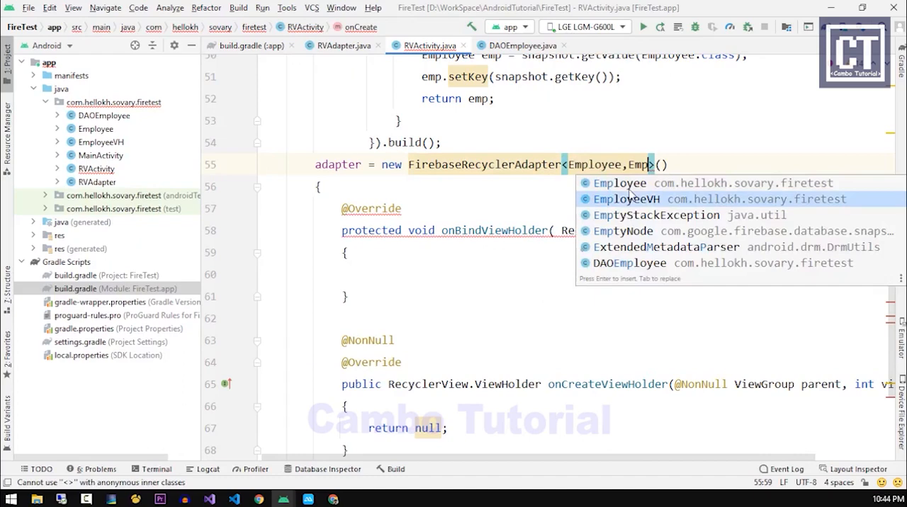
pyautogui.moveTo(632, 198)
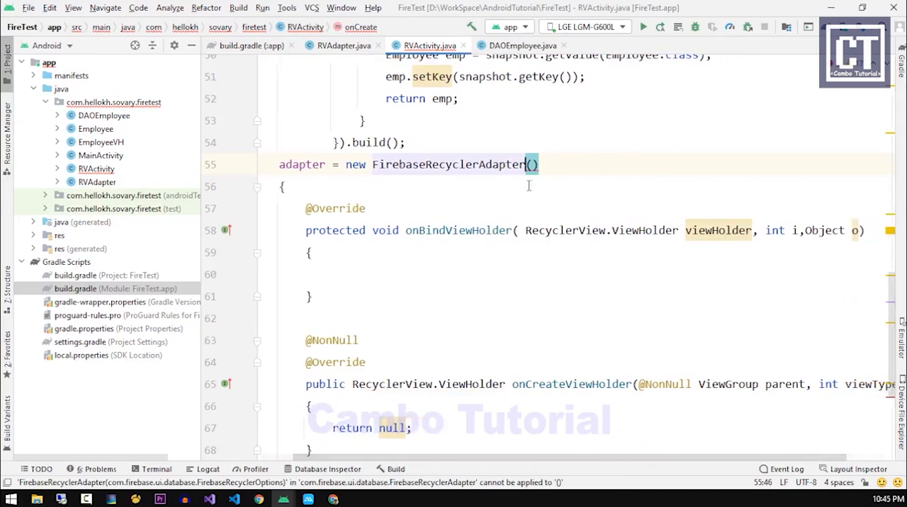
# Pass the option object to new FirebaseRecyclerAdapter and select the generated onBindViewHolder name.
pyautogui.write('option')
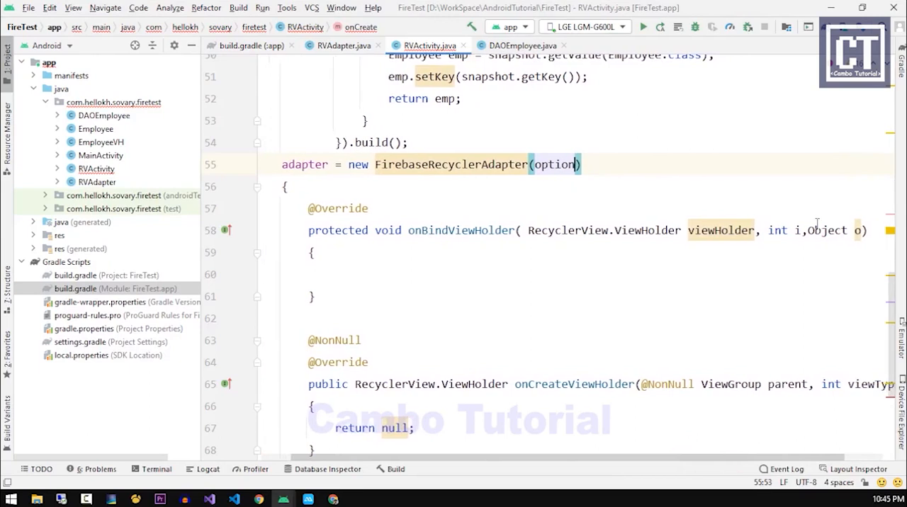
pyautogui.doubleClick(573, 384)
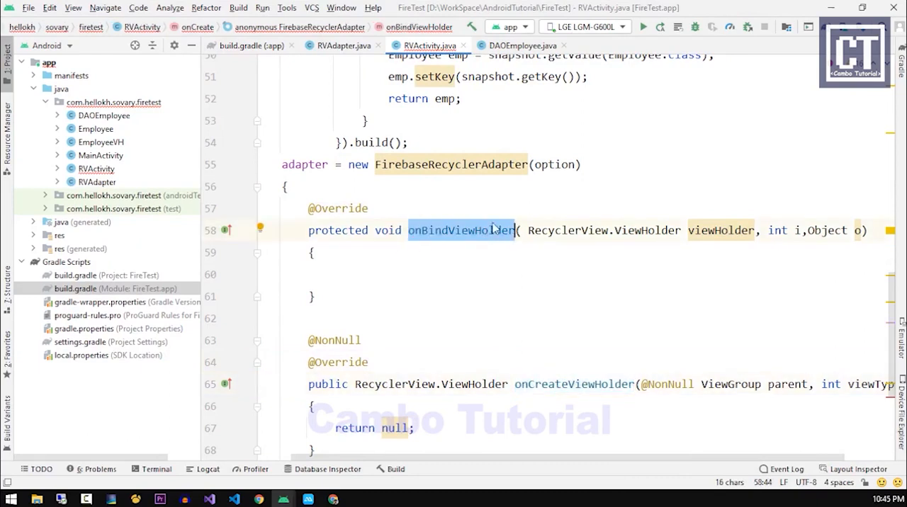
# Copy RVAdapter's onBindViewHolder body and view-inflation lines into RVActivity's Firebase adapter.
pyautogui.click(332, 45)
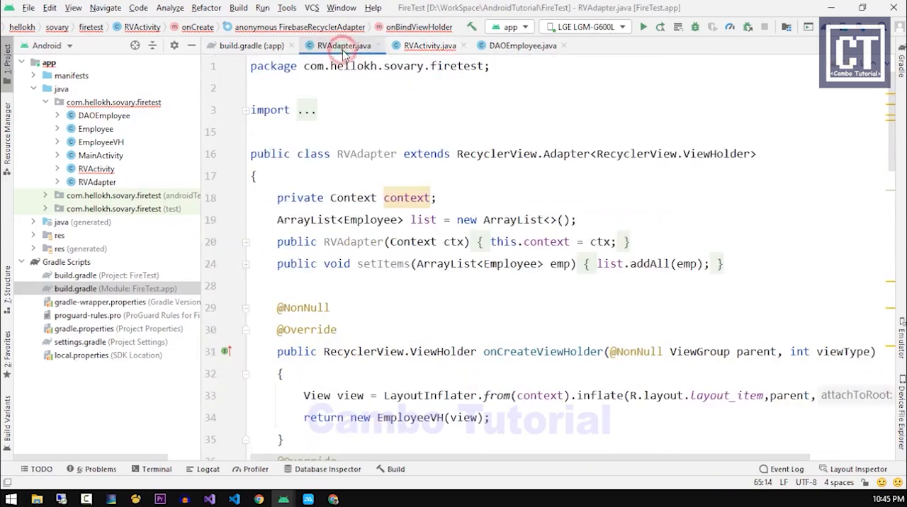
pyautogui.scroll(-3)
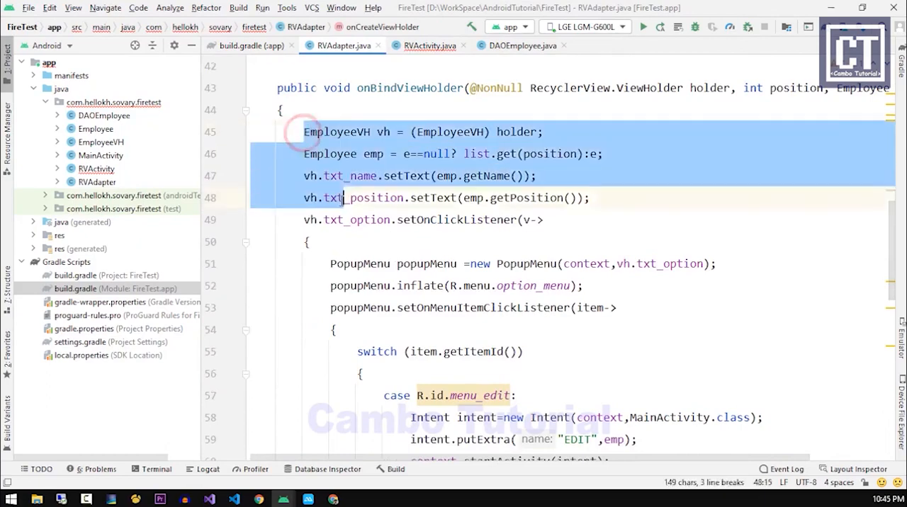
pyautogui.scroll(-3)
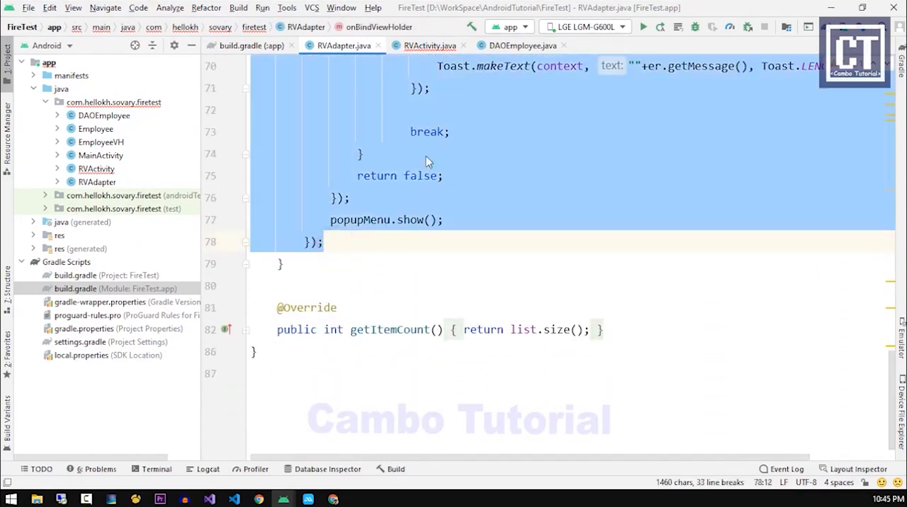
pyautogui.click(426, 45)
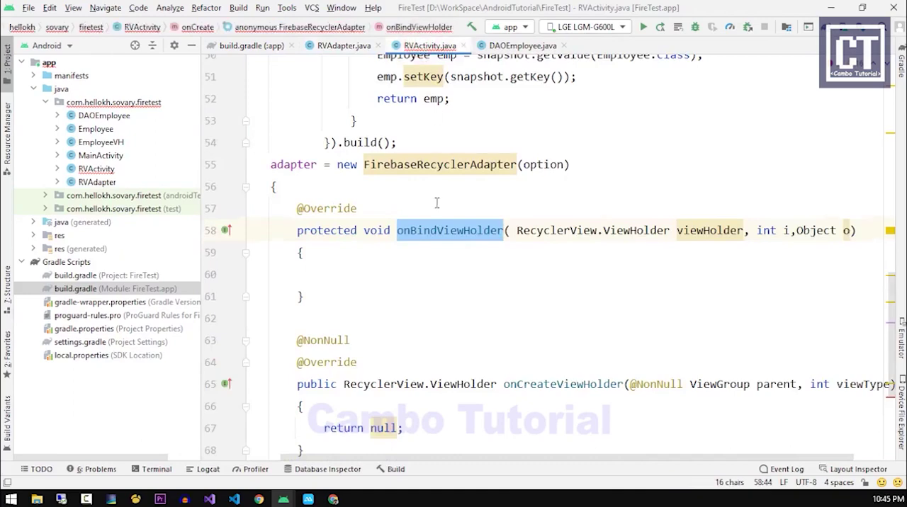
pyautogui.scroll(-3)
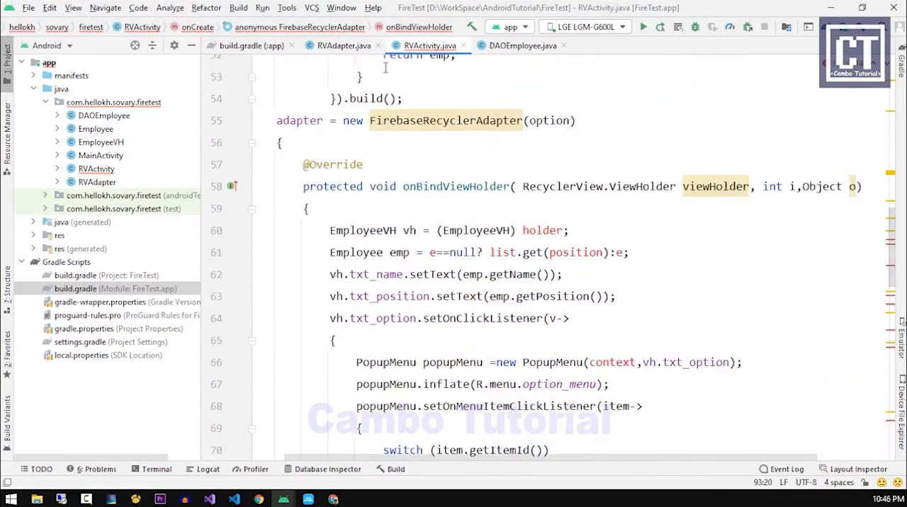
pyautogui.click(326, 45)
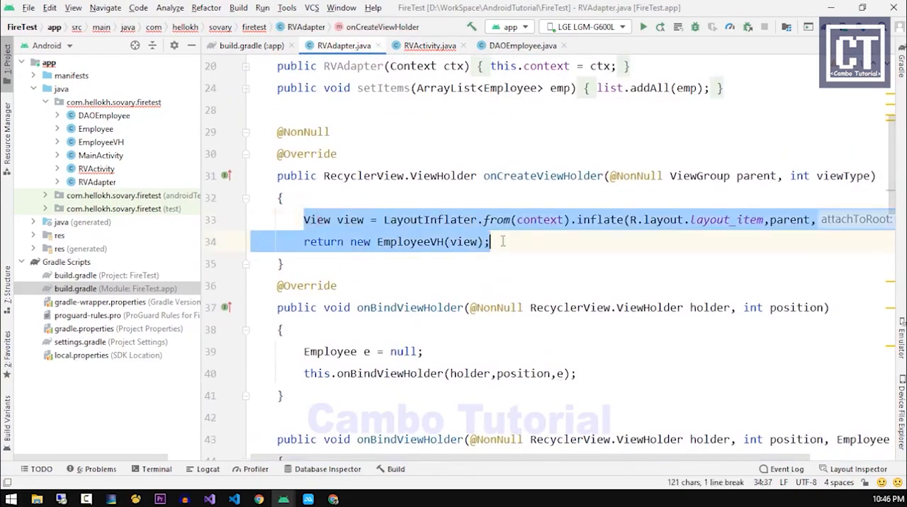
pyautogui.click(428, 45)
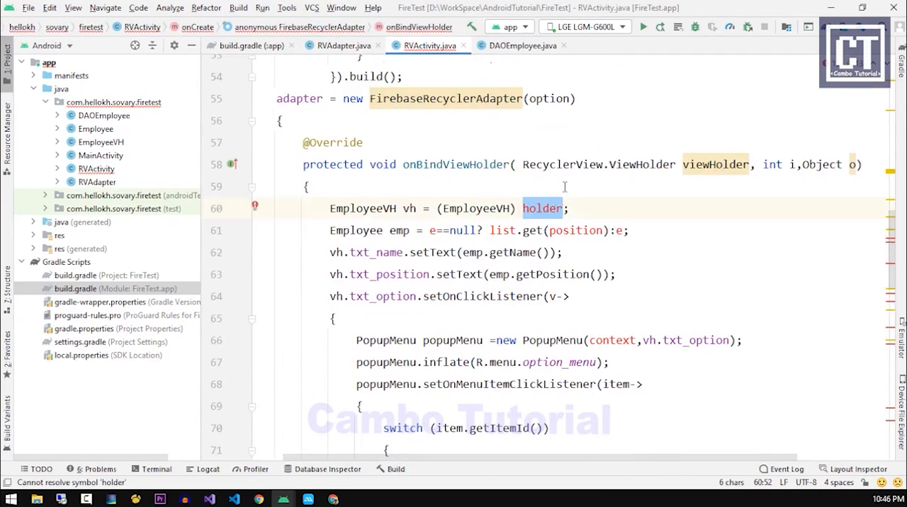
pyautogui.moveTo(705, 165)
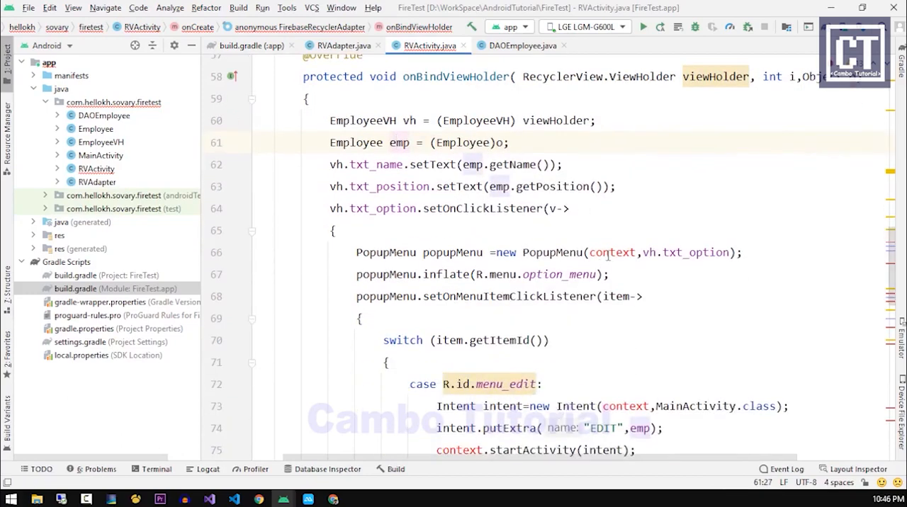
# Use viewHolder, (Employee)o and RVActivity.this in the binding, and inflate layout_item in onCreateViewHolder.
pyautogui.write('RVActivity.this')
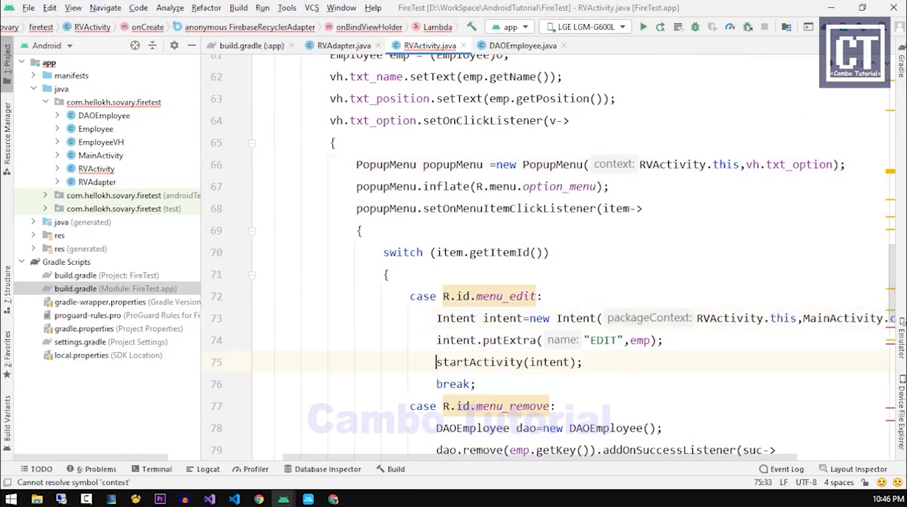
pyautogui.scroll(-3)
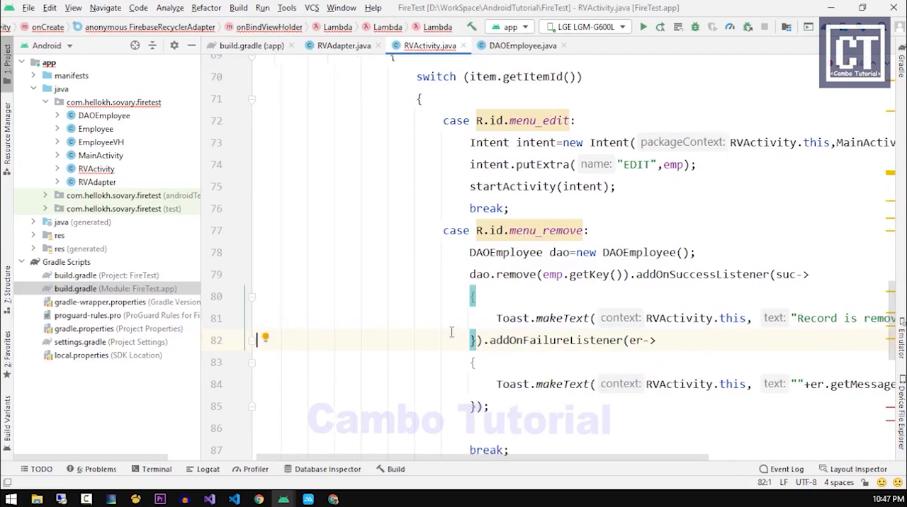
pyautogui.scroll(-3)
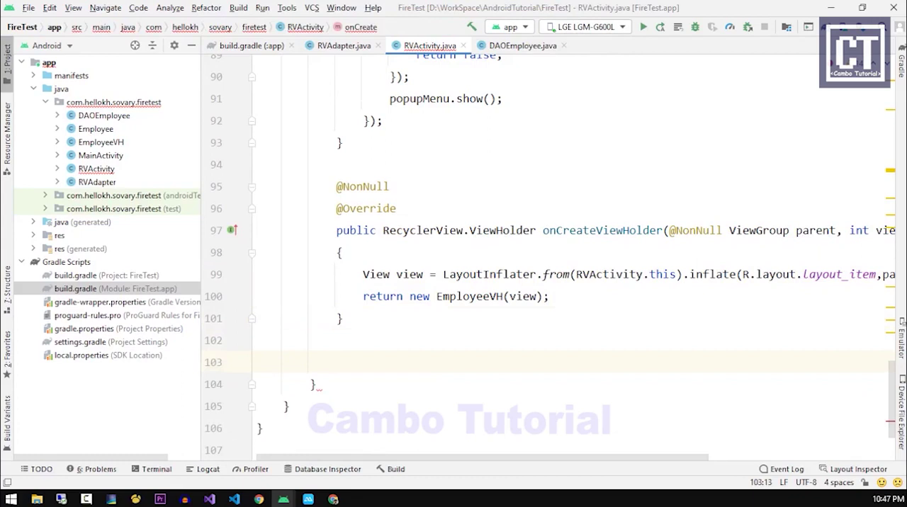
# Override onDataChanged with a "Data Changed" Toast, call recyclerView.setAdapter(adapter) and begin overriding onStart.
pyautogui.write('ondata')
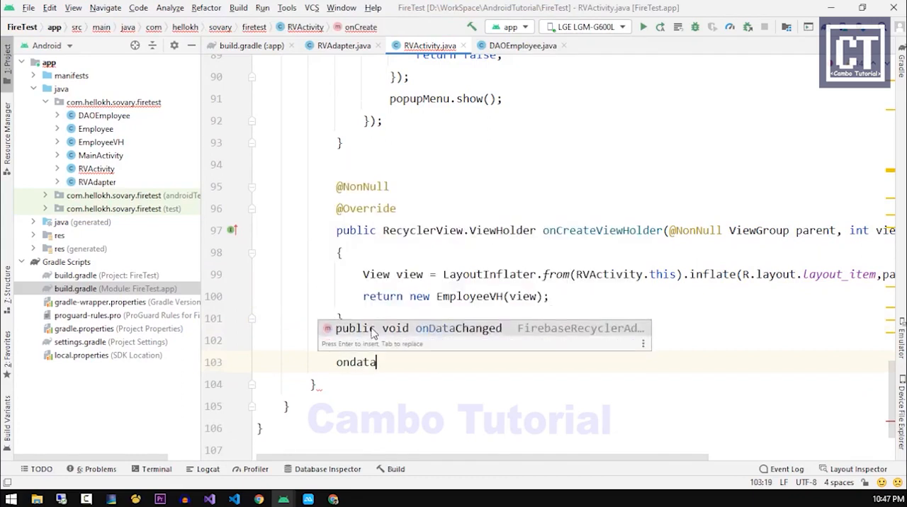
pyautogui.press('Enter')
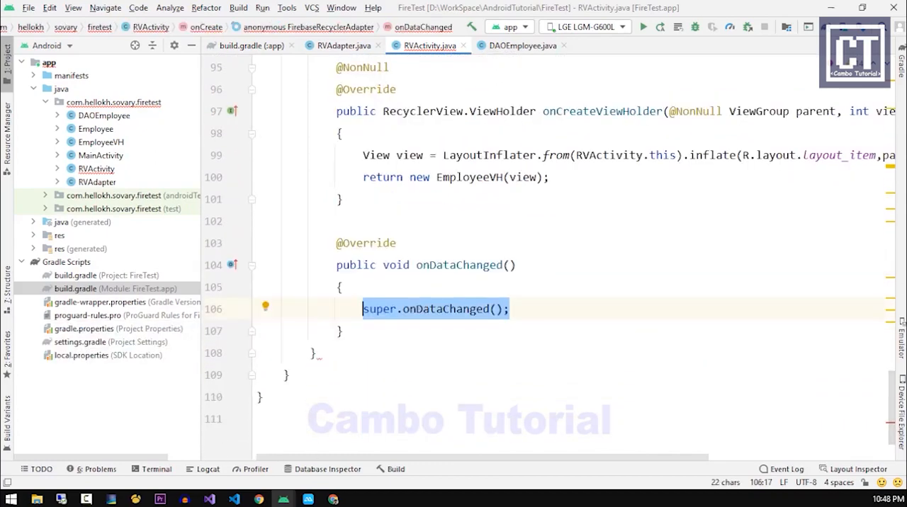
pyautogui.write('Toast.makeText(RVActivity')
pyautogui.write('re')
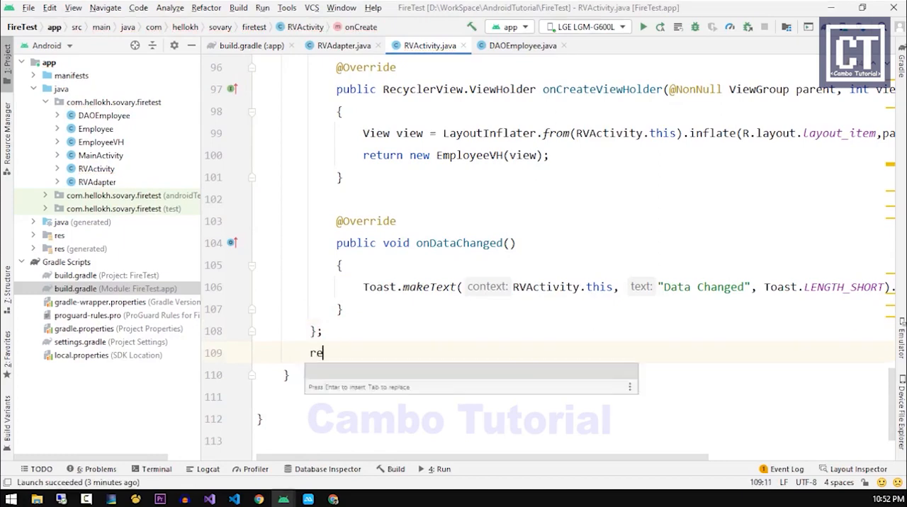
pyautogui.write('cyclerView.setadapter(adapter);')
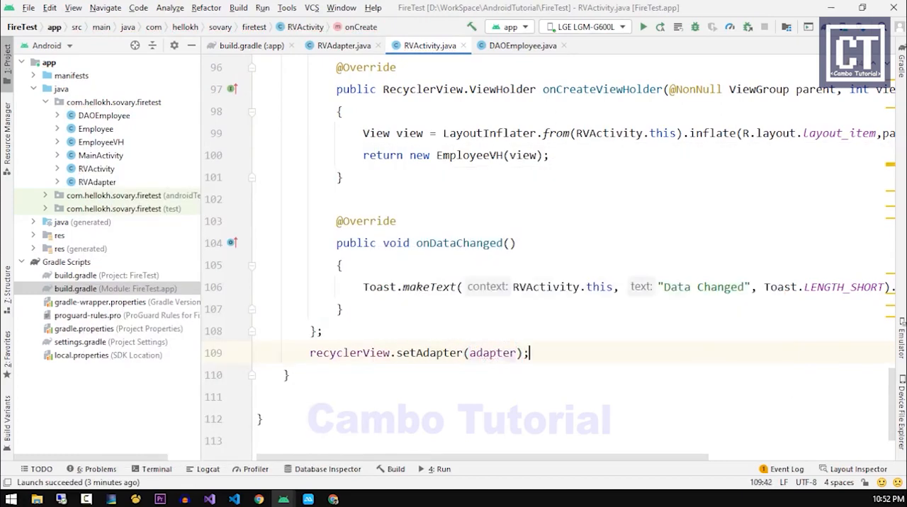
pyautogui.write('onstart(')
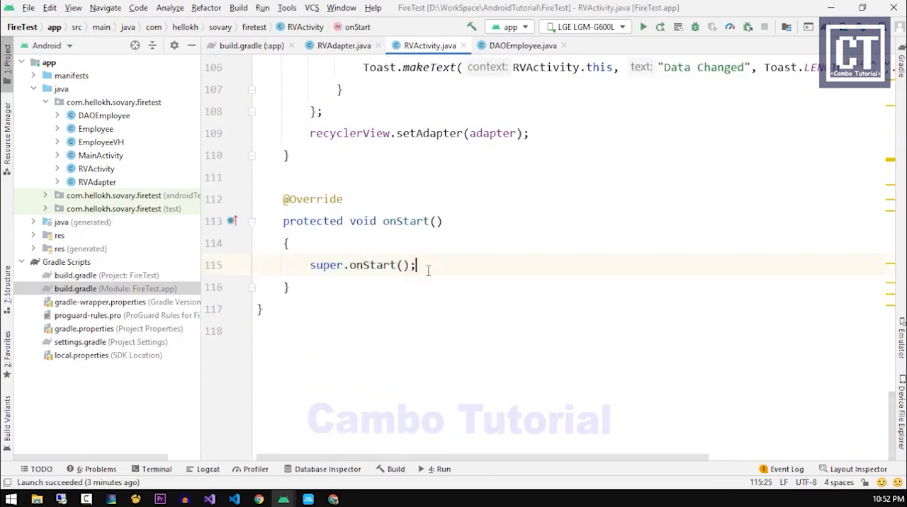
# Call adapter.startListening() in onStart and adapter.stopListening() in onStop, then run the app on the phone.
pyautogui.write('adapter.start')
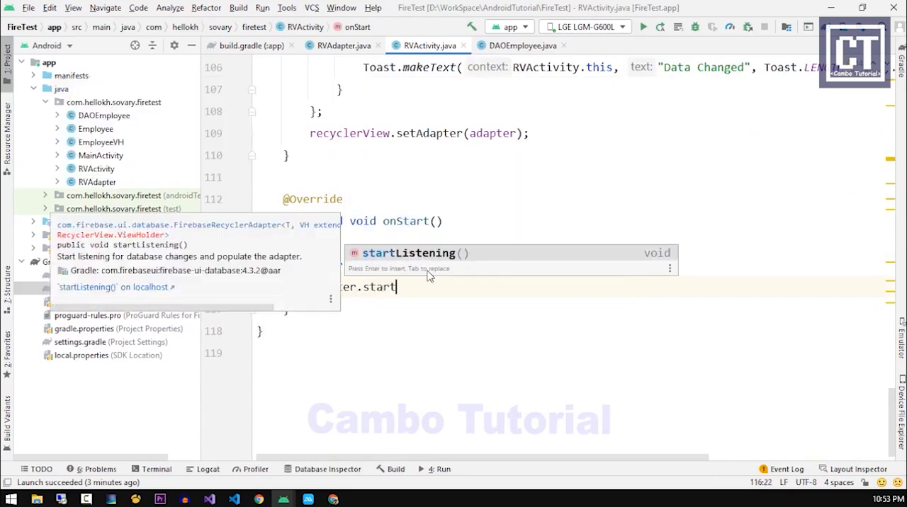
pyautogui.write('stop')
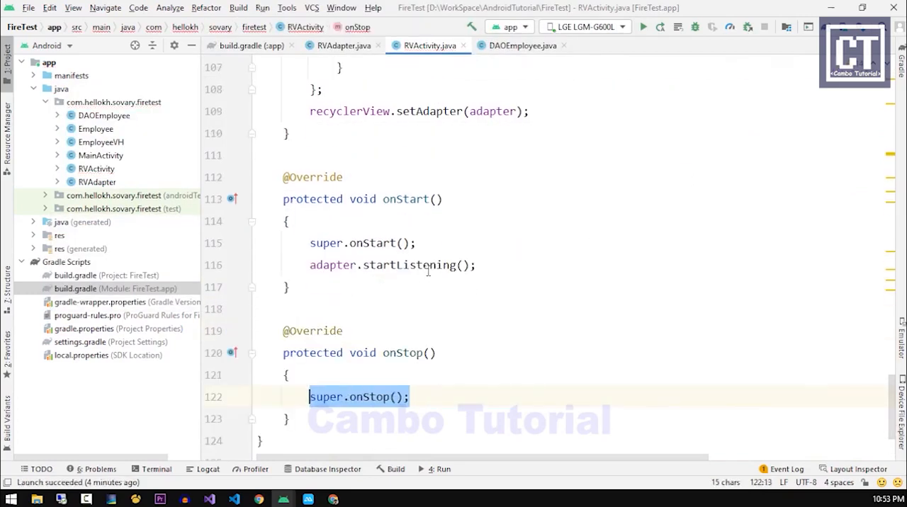
pyautogui.write('adapter.stopListening();')
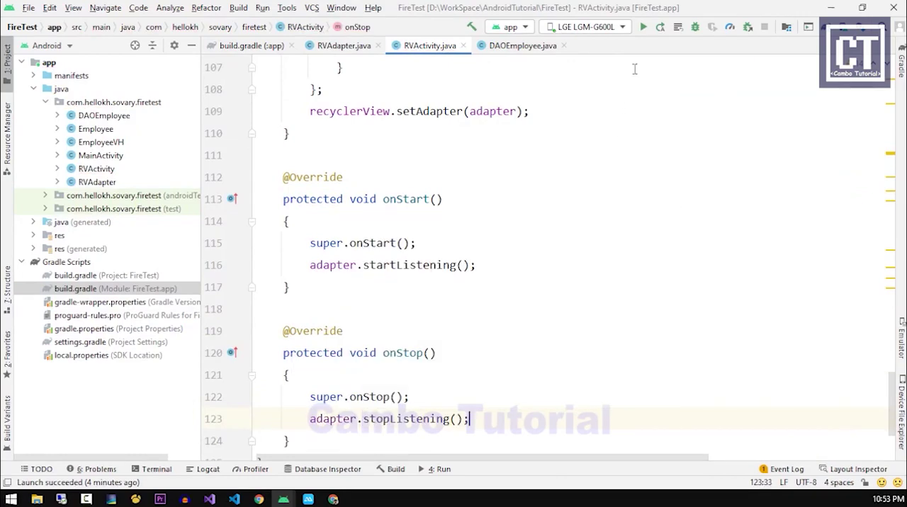
pyautogui.click(643, 25)
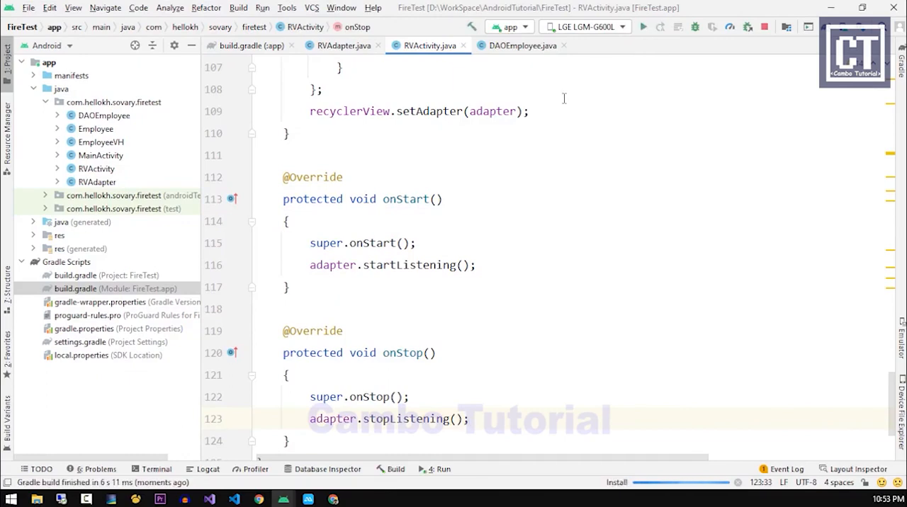
pyautogui.click(643, 26)
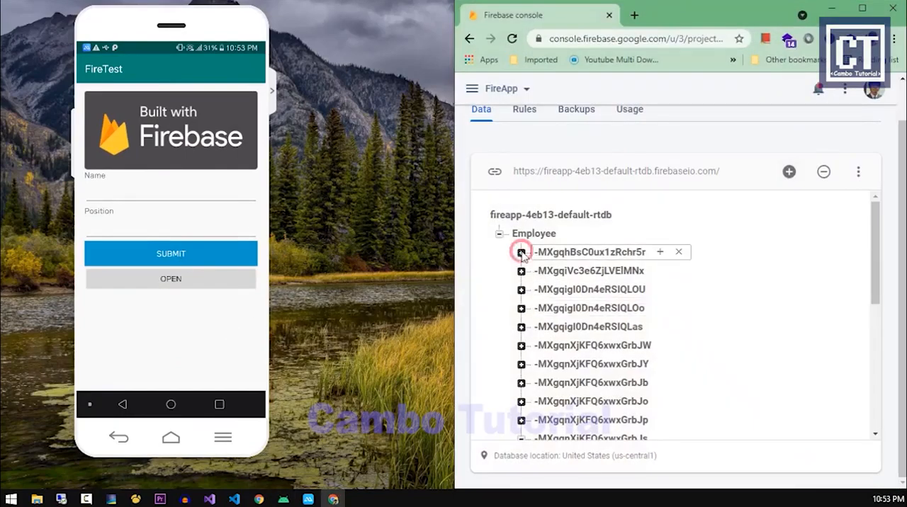
# Rename the first employee Heng to Vhr, then delete that record and confirm.
pyautogui.click(522, 252)
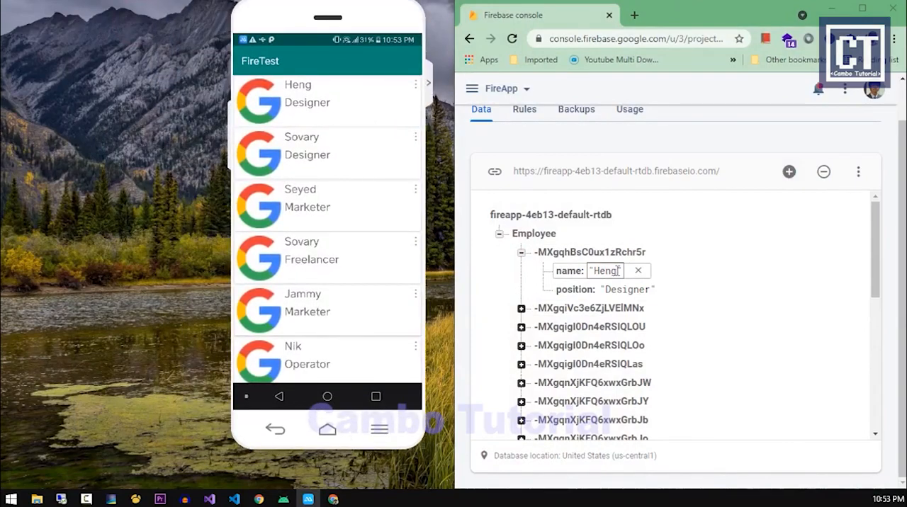
pyautogui.doubleClick(603, 271)
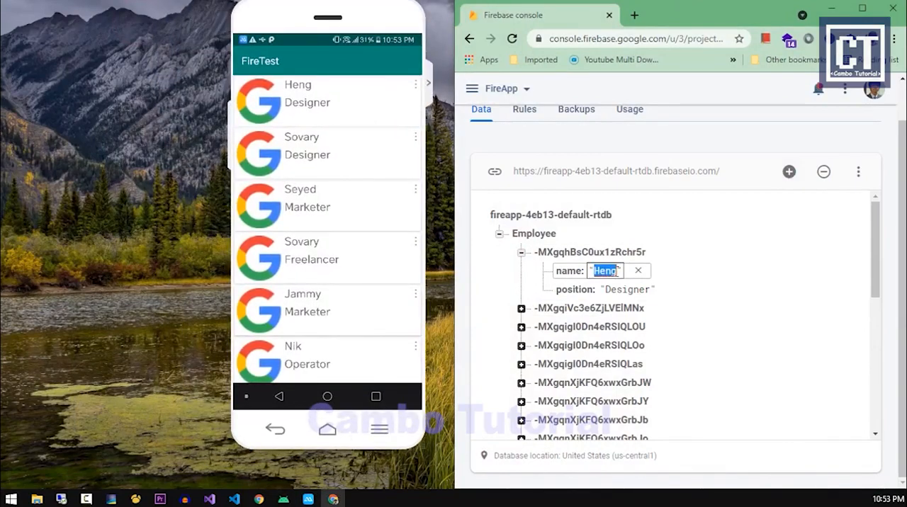
pyautogui.write('Vhr"')
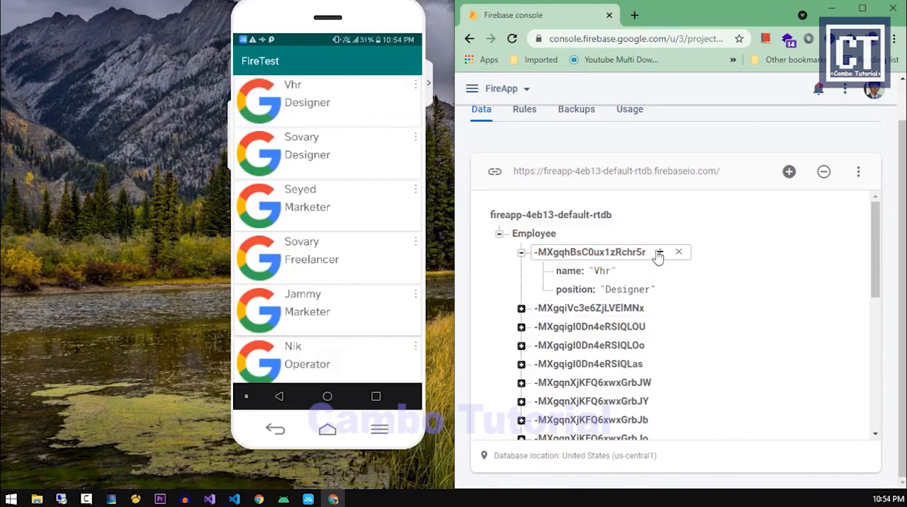
pyautogui.click(677, 252)
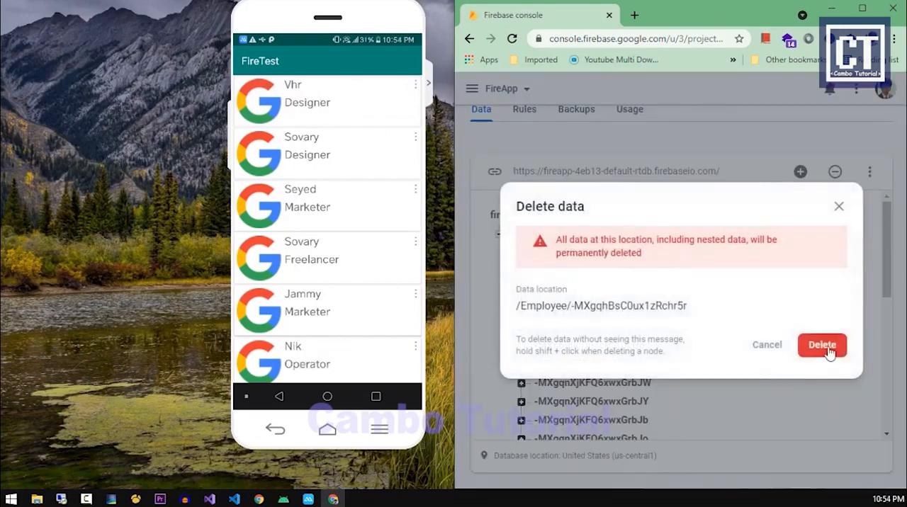
pyautogui.click(822, 346)
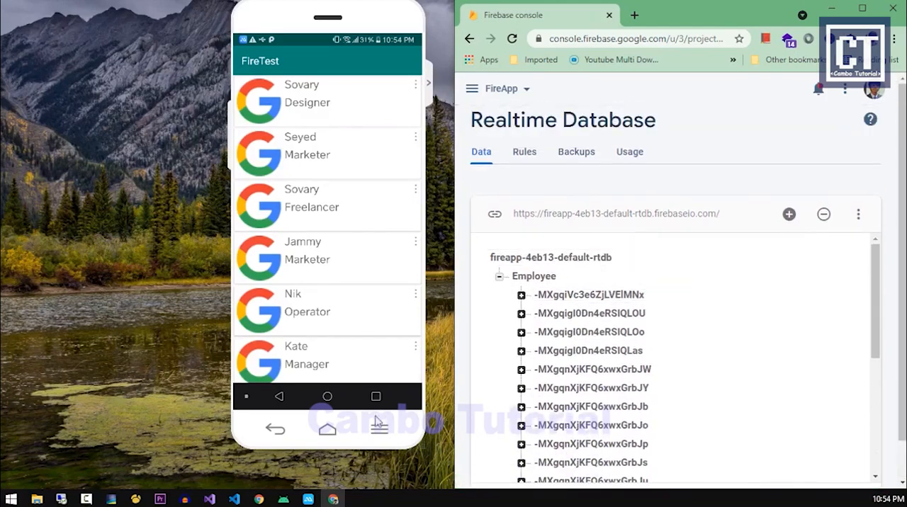
pyautogui.moveTo(284, 408)
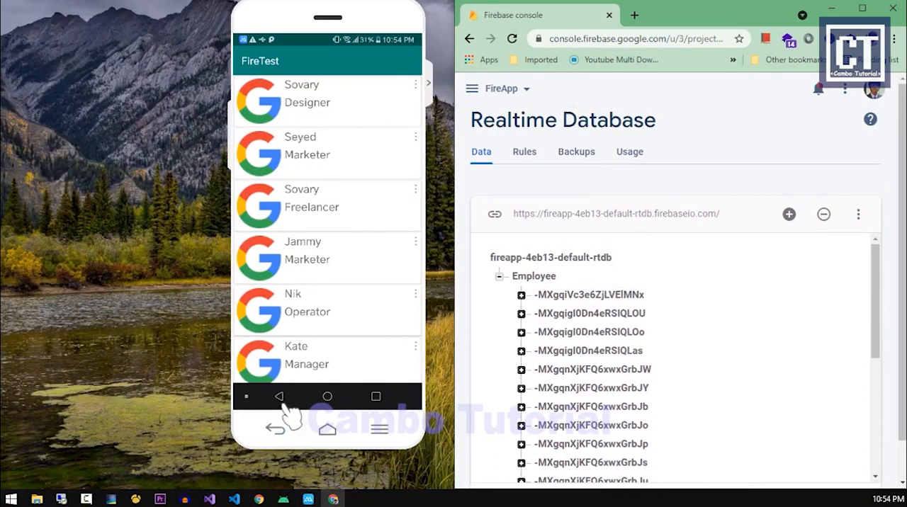